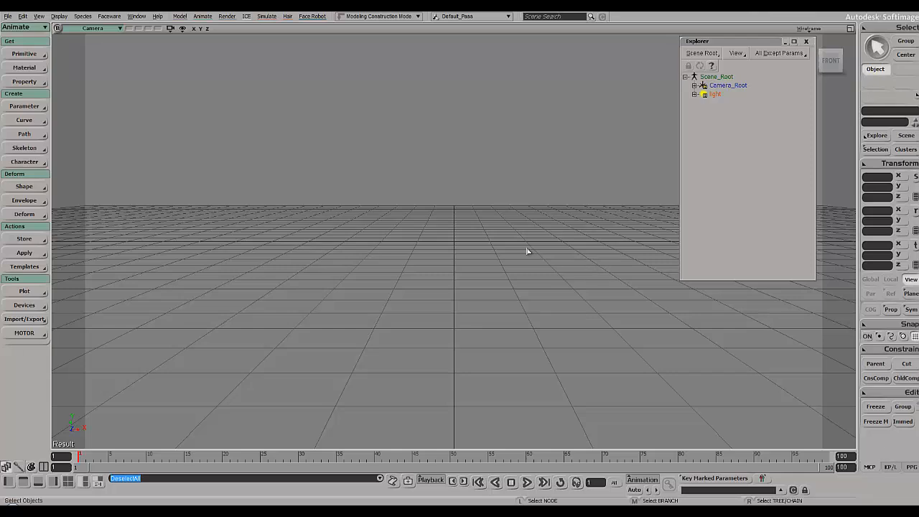
{"action": "mouse_move", "coordinate": [391, 206]}
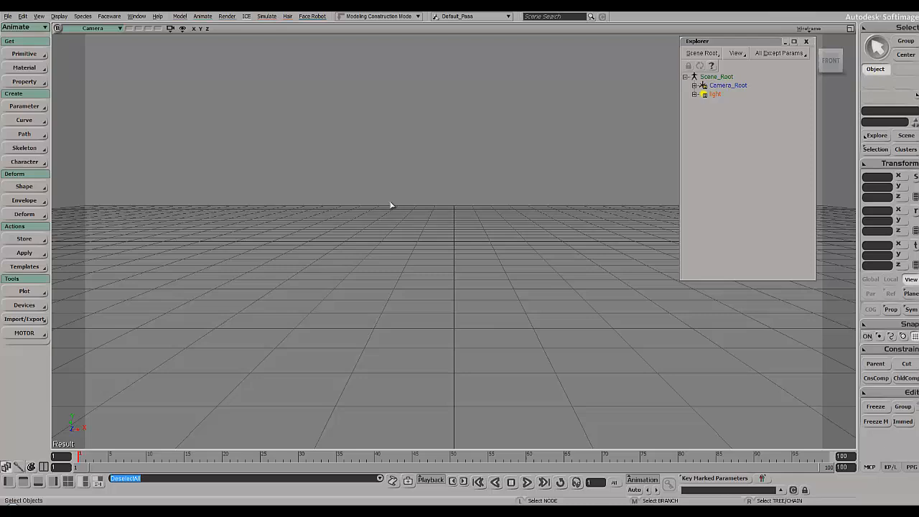
{"action": "mouse_move", "coordinate": [448, 215]}
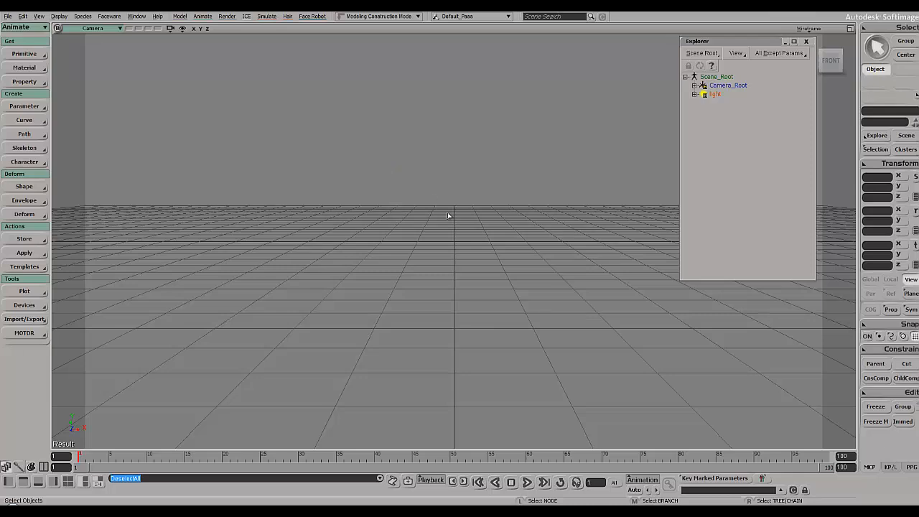
{"action": "mouse_move", "coordinate": [405, 248]}
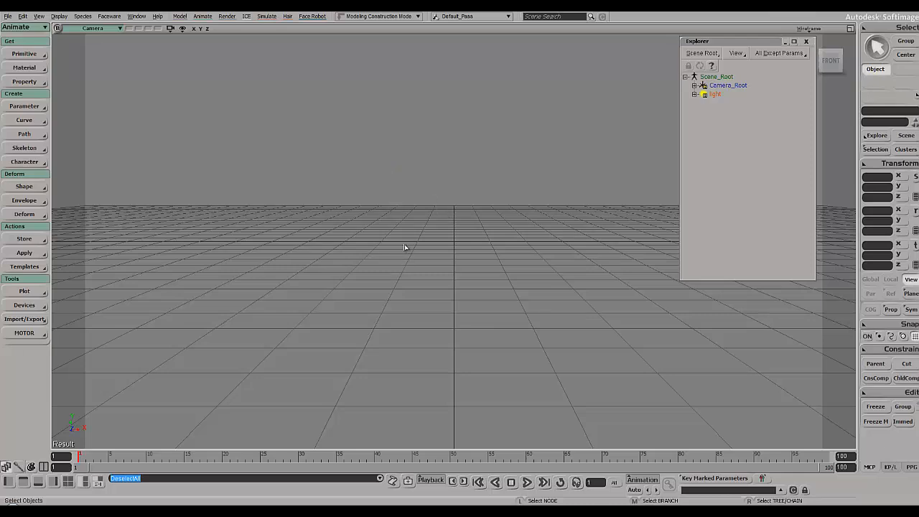
{"action": "mouse_move", "coordinate": [389, 244]}
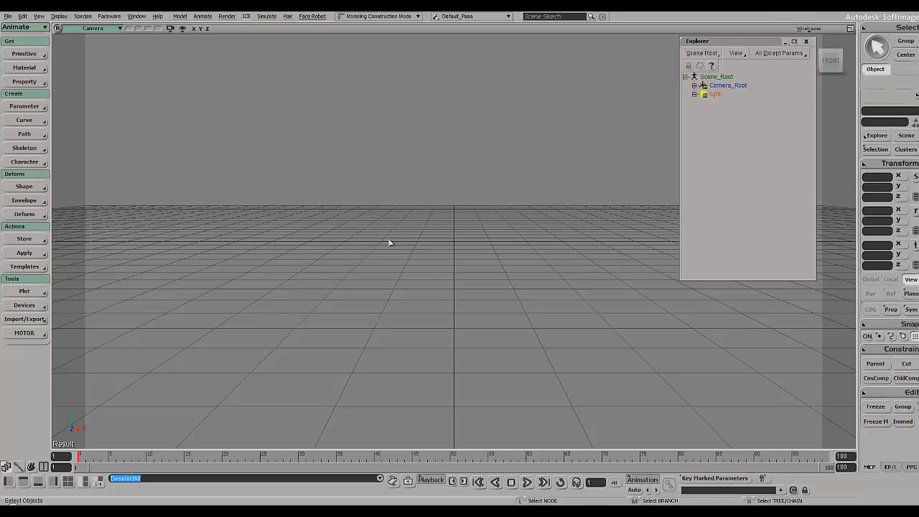
{"action": "mouse_move", "coordinate": [214, 108]}
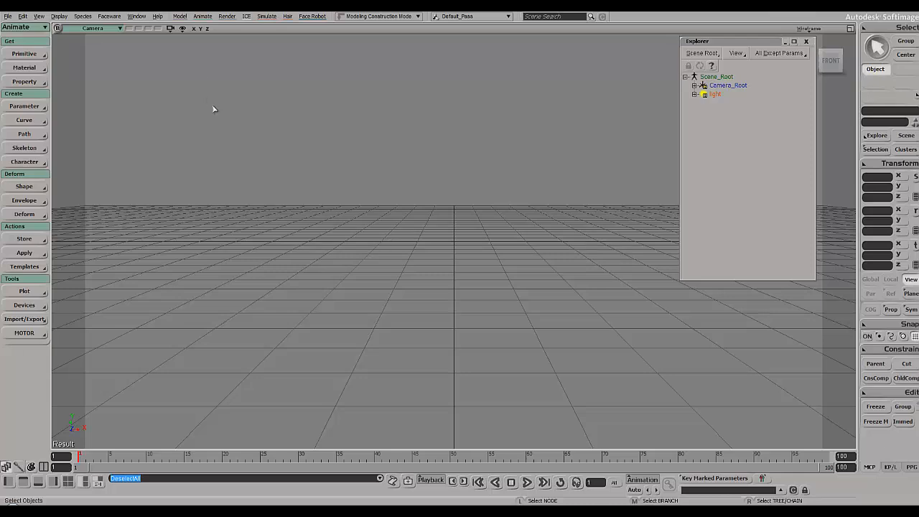
{"action": "mouse_move", "coordinate": [379, 207]}
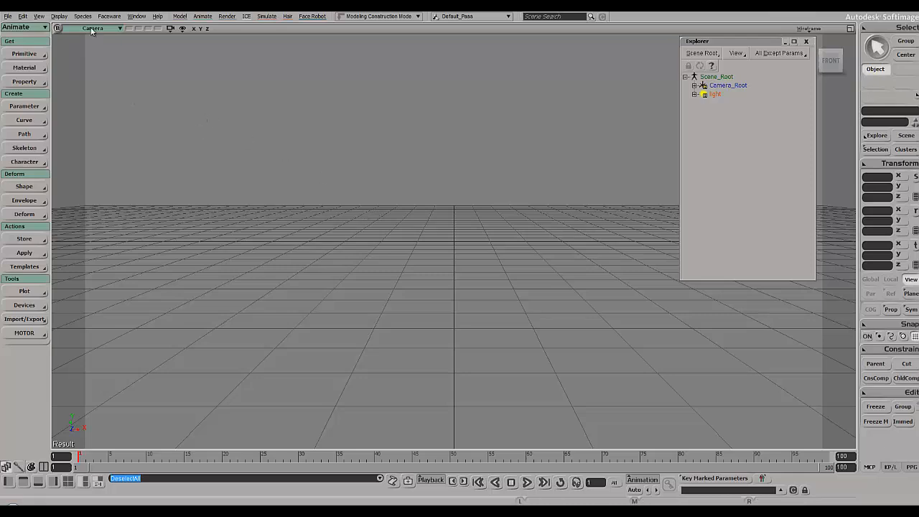
Step: Import the Species male humanoid proxy rig via Species > Humanoid > Build and inspect it in the viewport
{"action": "left_click", "coordinate": [184, 32]}
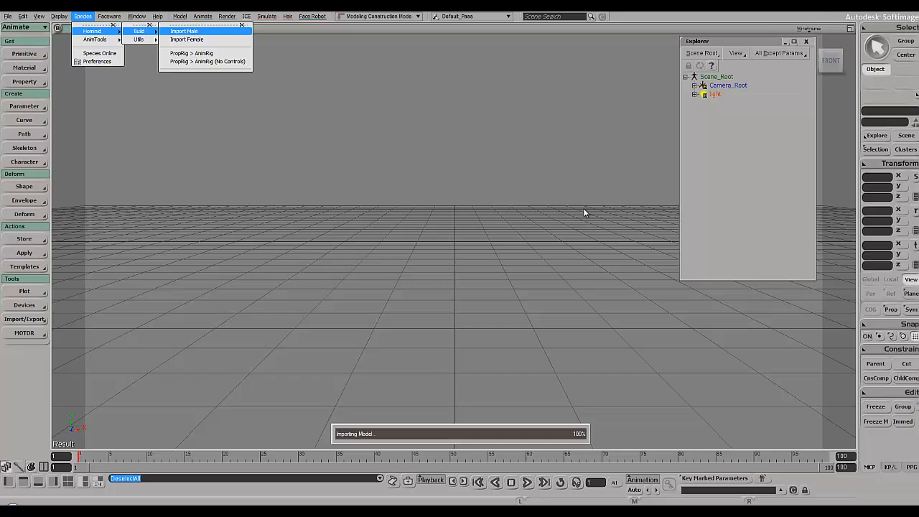
{"action": "left_click", "coordinate": [184, 32]}
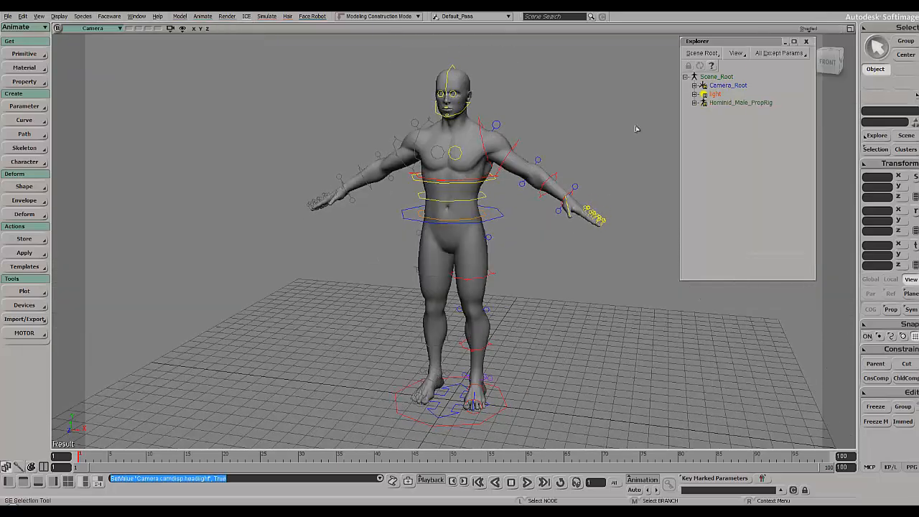
{"action": "left_click", "coordinate": [83, 16]}
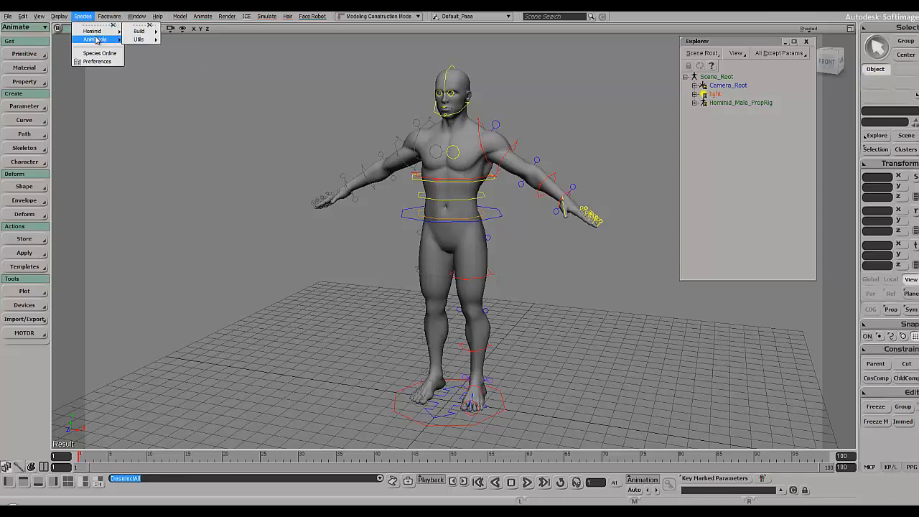
{"action": "left_click", "coordinate": [99, 41]}
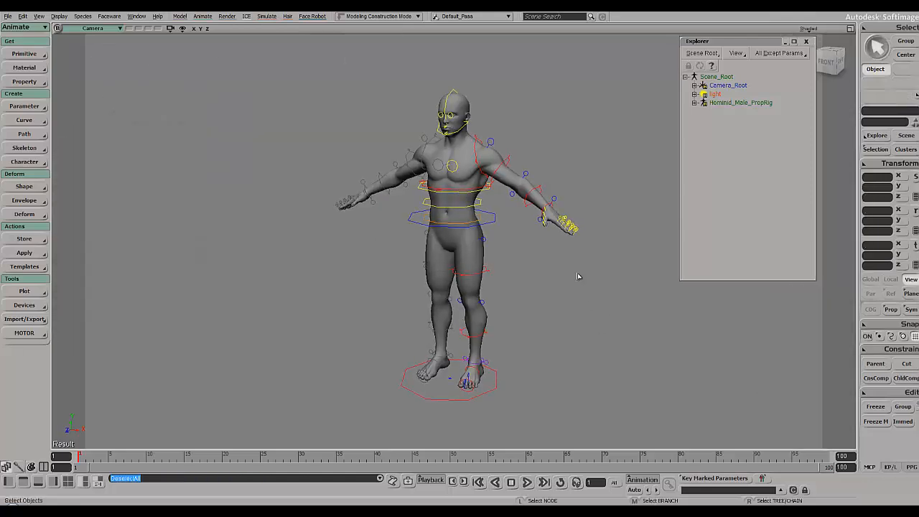
{"action": "mouse_move", "coordinate": [575, 280]}
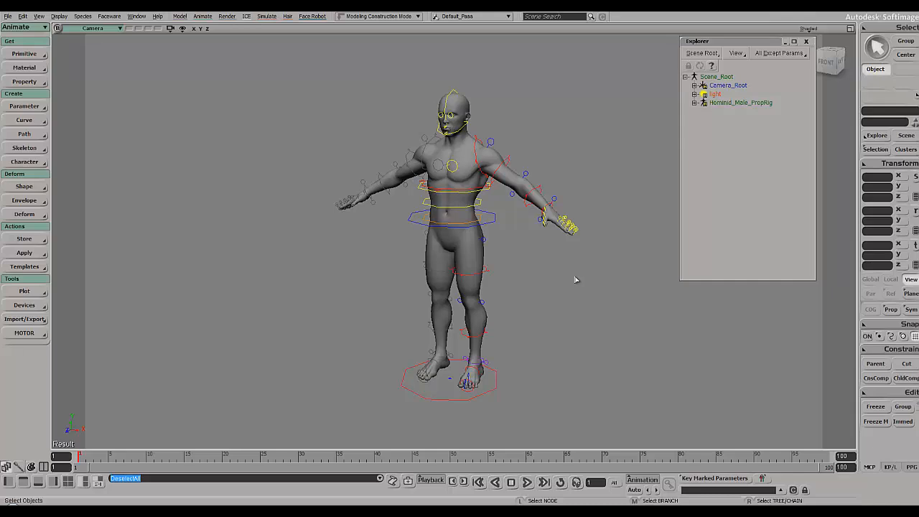
{"action": "mouse_move", "coordinate": [572, 280]}
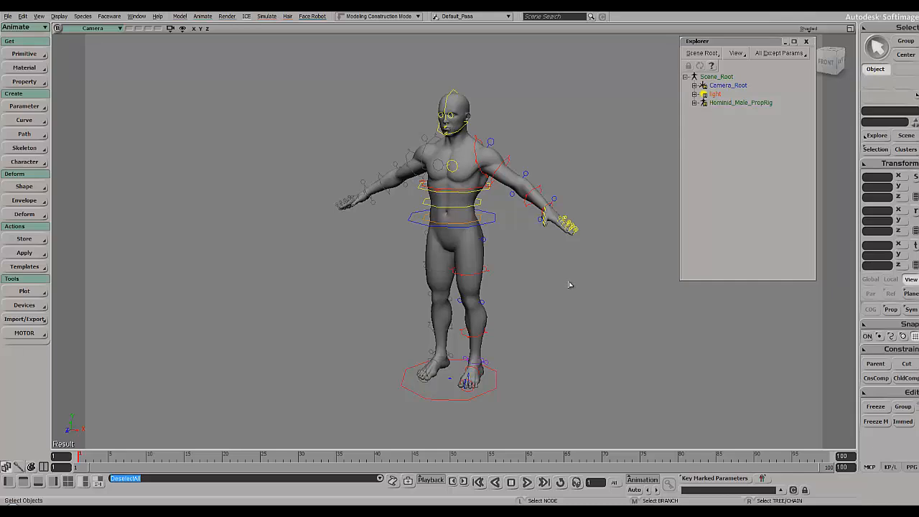
{"action": "mouse_move", "coordinate": [236, 115]}
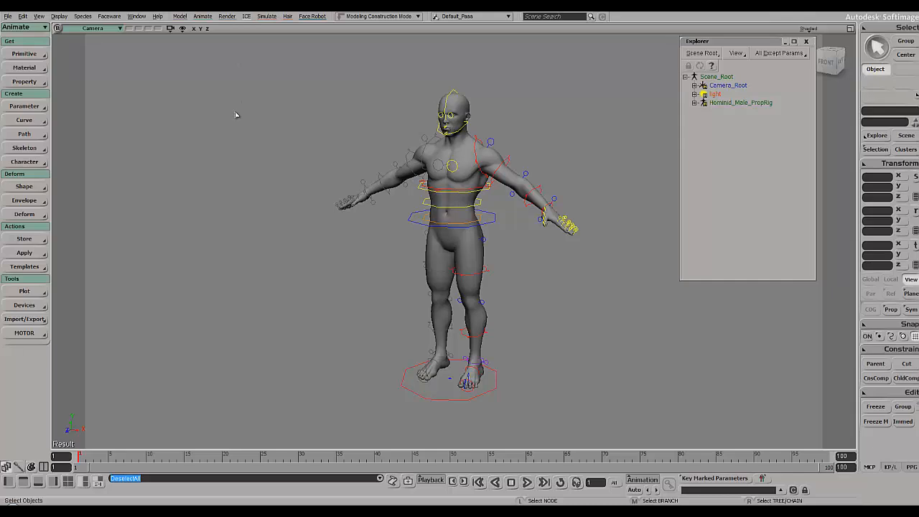
{"action": "mouse_move", "coordinate": [467, 103]}
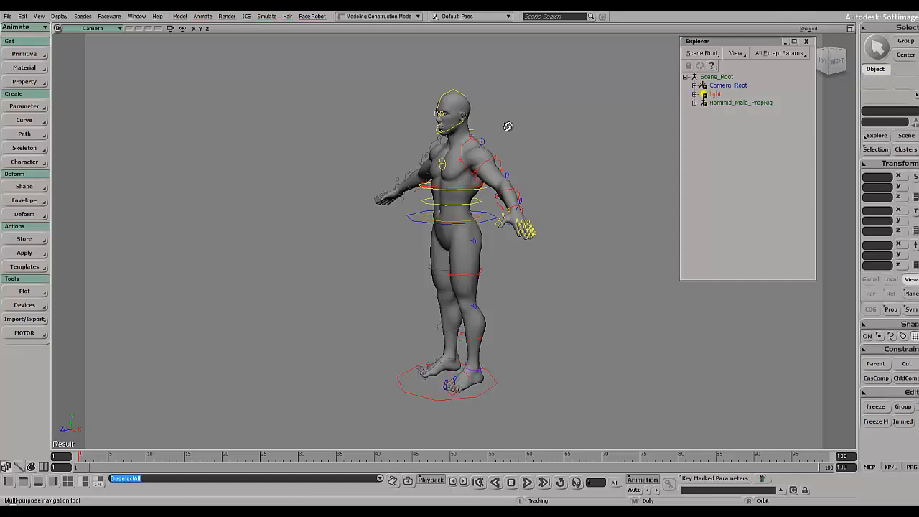
{"action": "left_click_drag", "start_coordinate": [509, 127], "coordinate": [513, 128]}
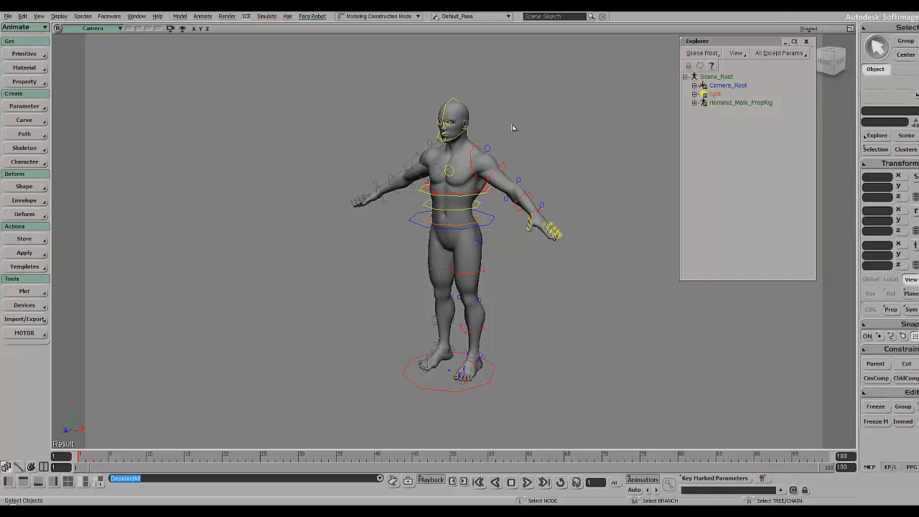
Step: Run Species > Humanoid > Build > Animation Rig and accept the default AnimRig Options
{"action": "left_click", "coordinate": [82, 16]}
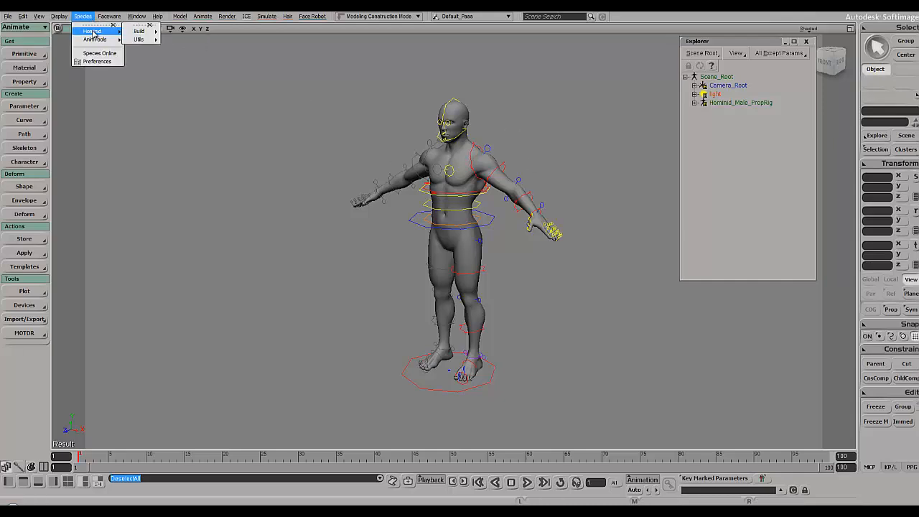
{"action": "left_click", "coordinate": [93, 31]}
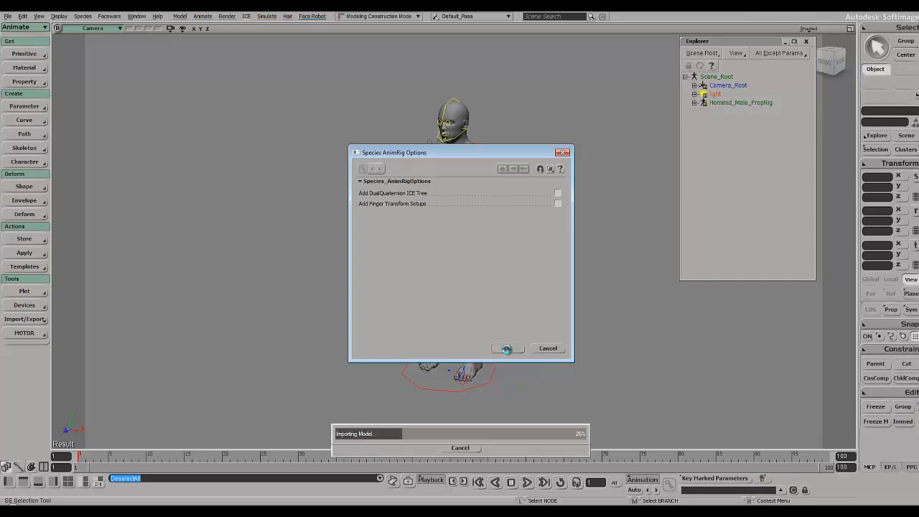
{"action": "left_click", "coordinate": [507, 349]}
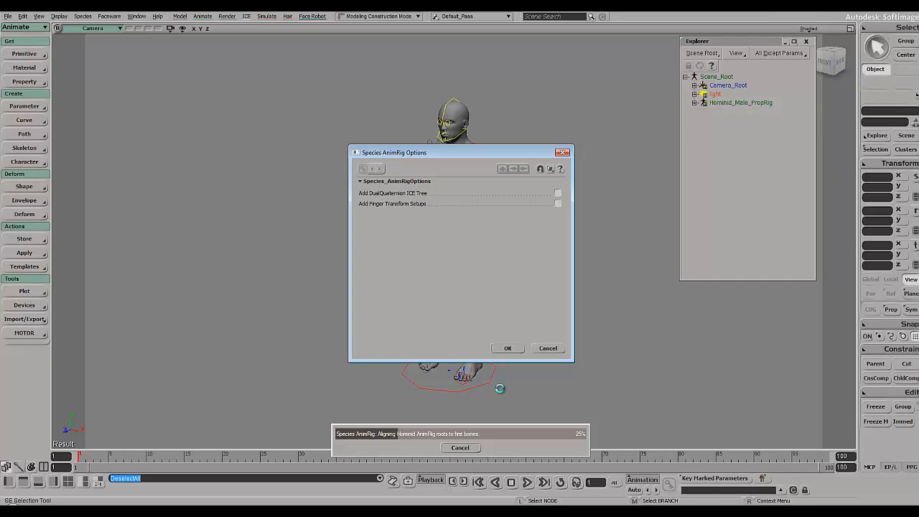
{"action": "left_click", "coordinate": [507, 349]}
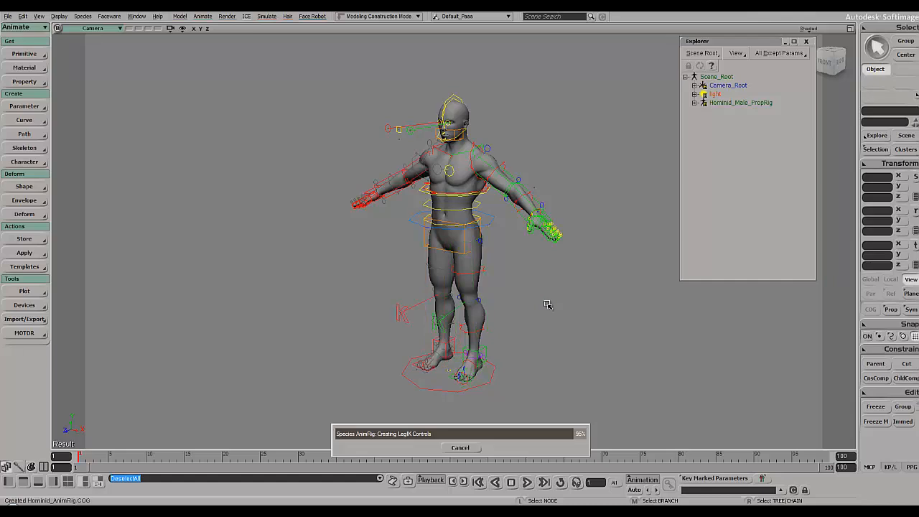
{"action": "mouse_move", "coordinate": [546, 294]}
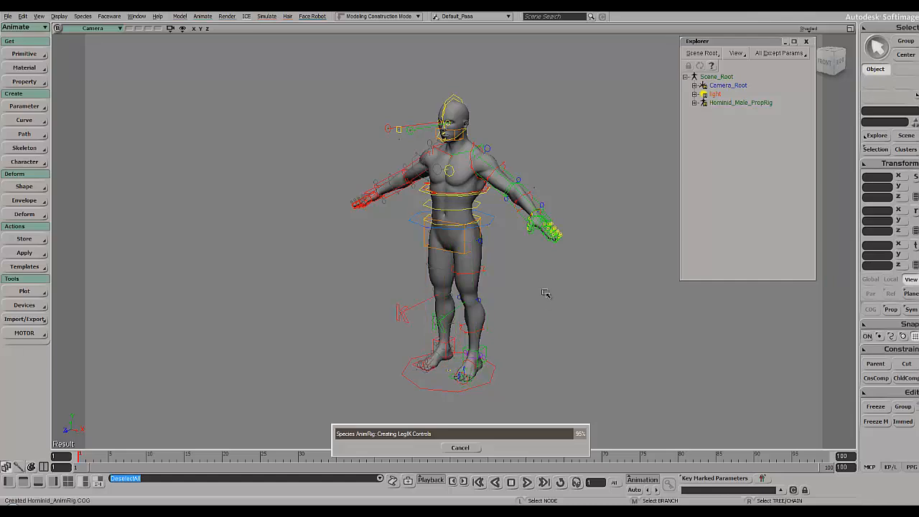
{"action": "mouse_move", "coordinate": [496, 309]}
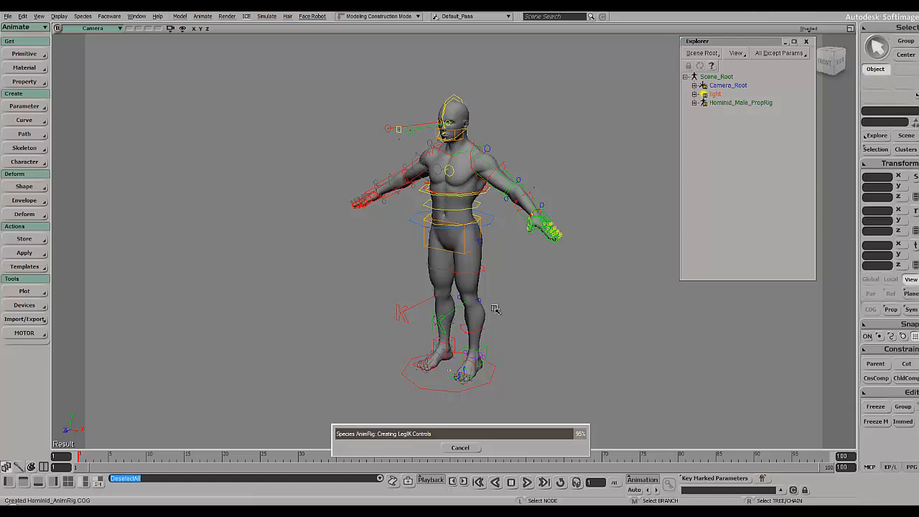
{"action": "mouse_move", "coordinate": [529, 336]}
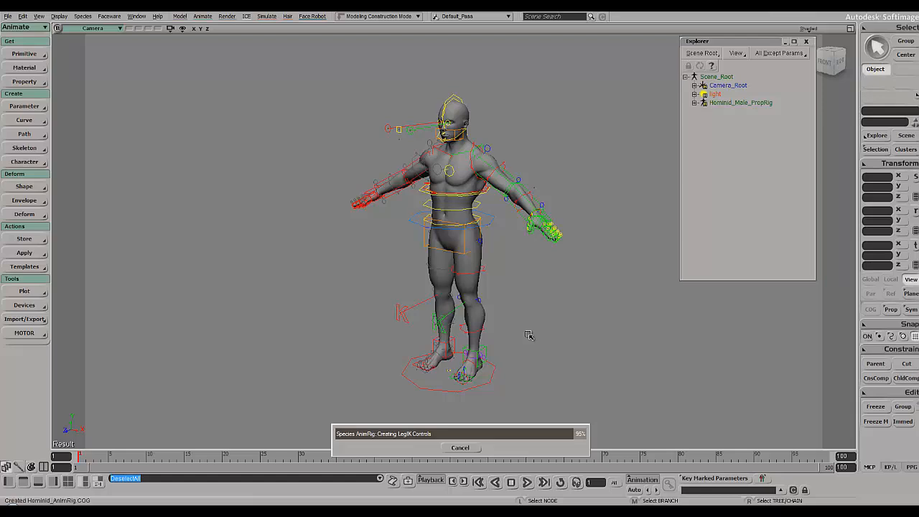
{"action": "mouse_move", "coordinate": [532, 332]}
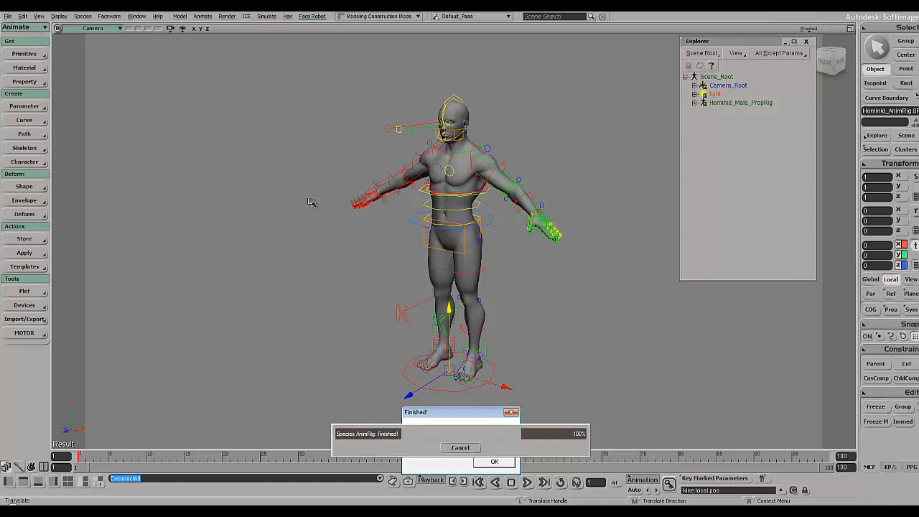
Step: Acknowledge the finished rig build and test-rotate the right foot roll control
{"action": "left_click", "coordinate": [494, 461]}
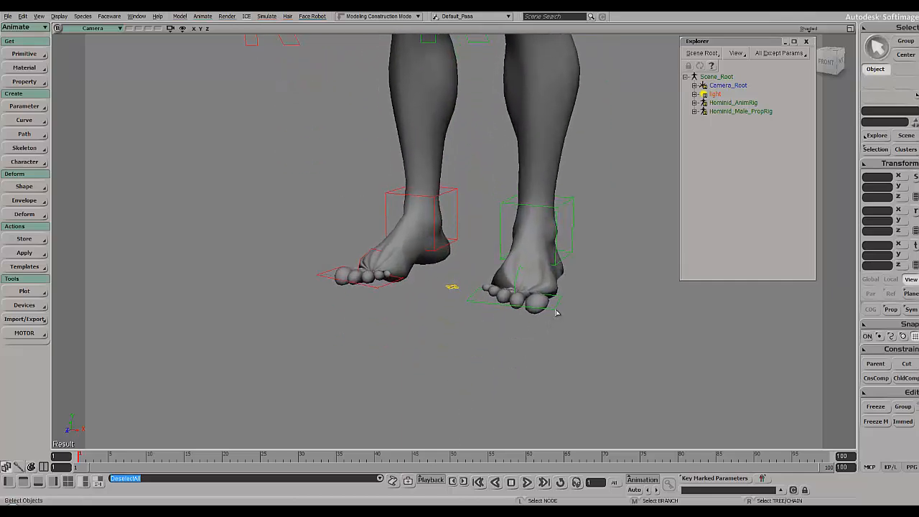
{"action": "left_click", "coordinate": [525, 297]}
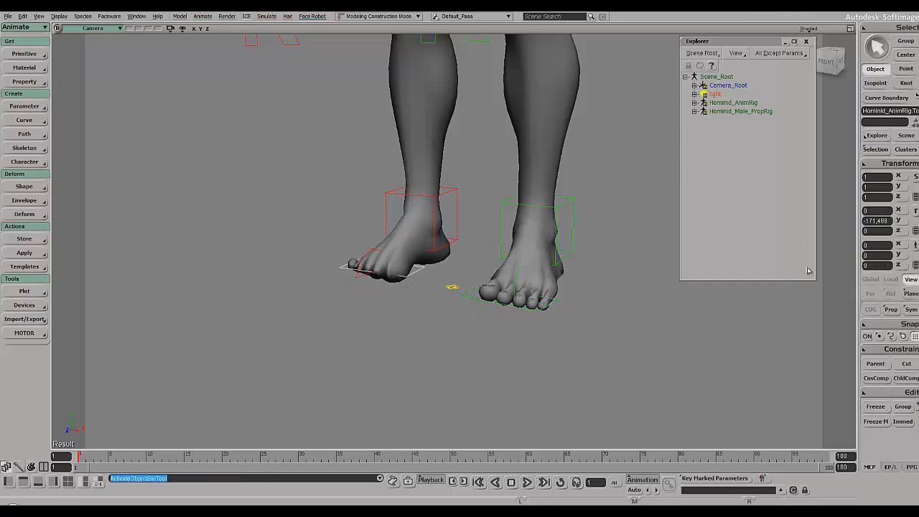
{"action": "key", "text": "ctrl+z"}
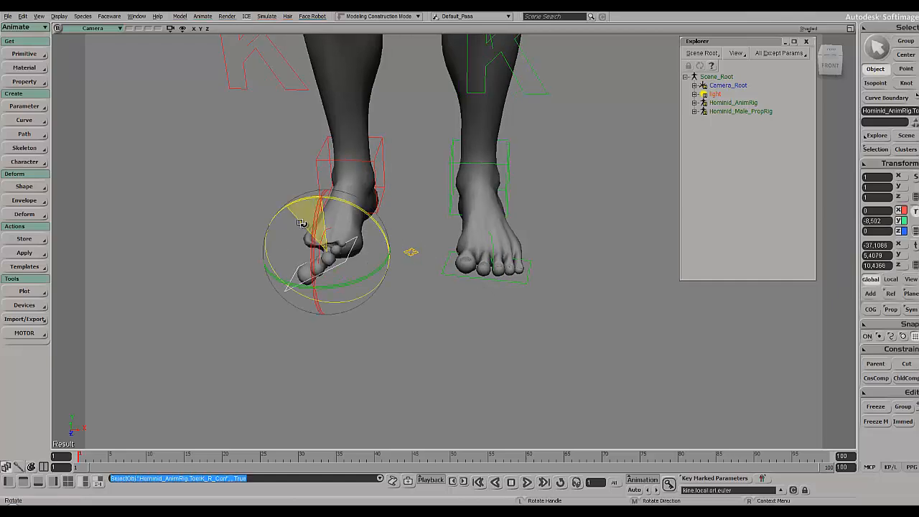
{"action": "left_click_drag", "start_coordinate": [301, 222], "coordinate": [331, 258]}
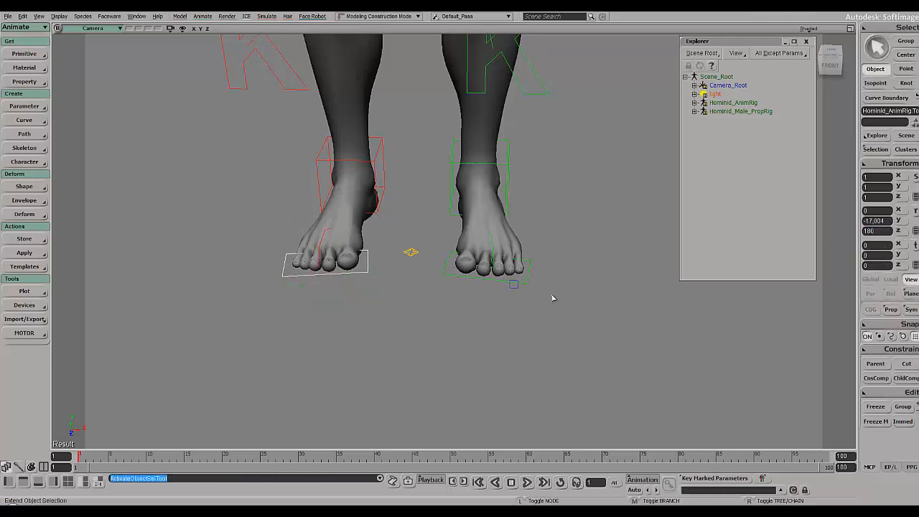
{"action": "left_click", "coordinate": [486, 272]}
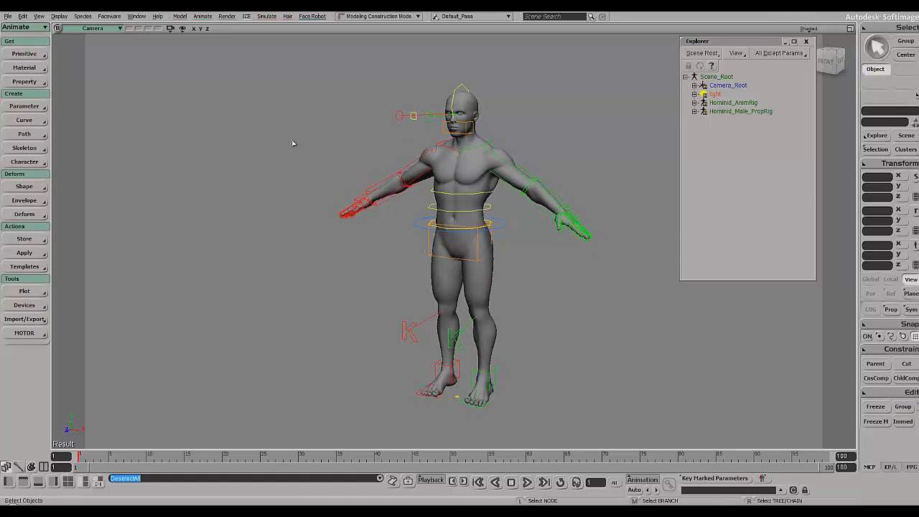
Step: Delete Humanoid_Male_PropRig, select Humanoid_AnimRig and bring up the MOTOR tagging tools
{"action": "left_click", "coordinate": [741, 112]}
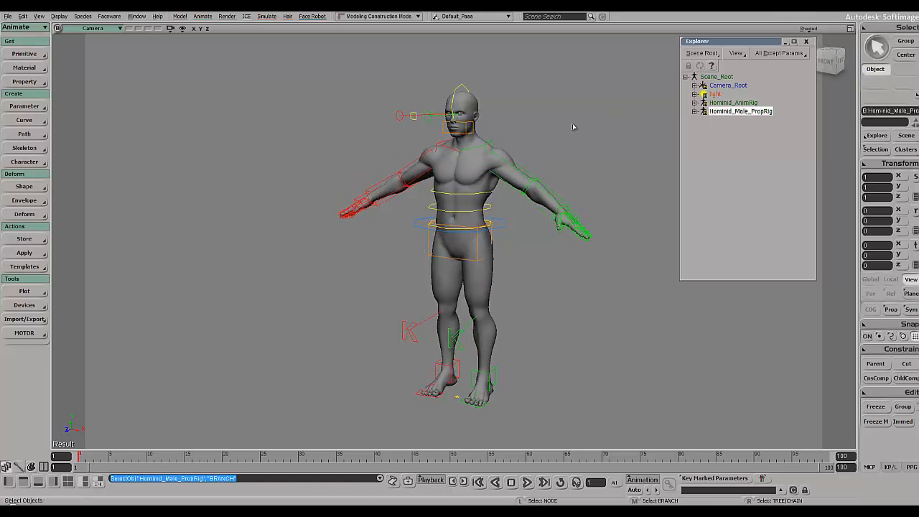
{"action": "mouse_move", "coordinate": [200, 244]}
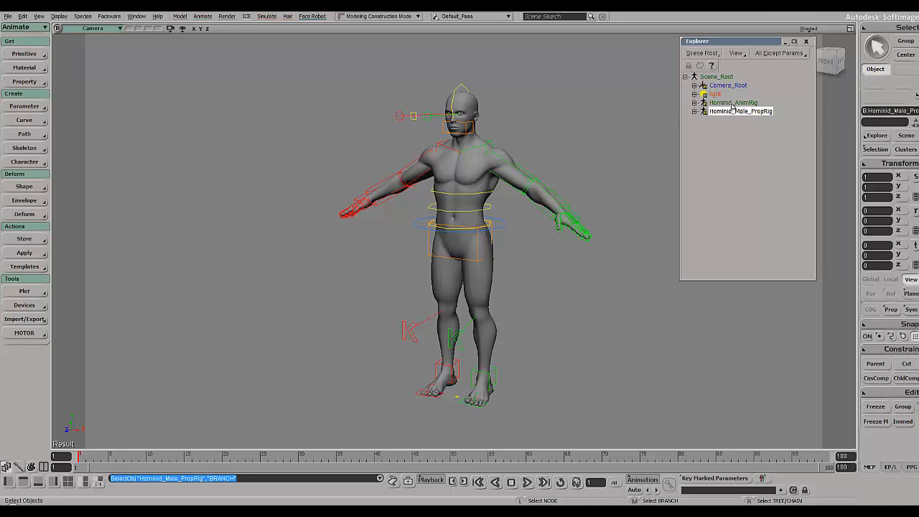
{"action": "left_click", "coordinate": [24, 333]}
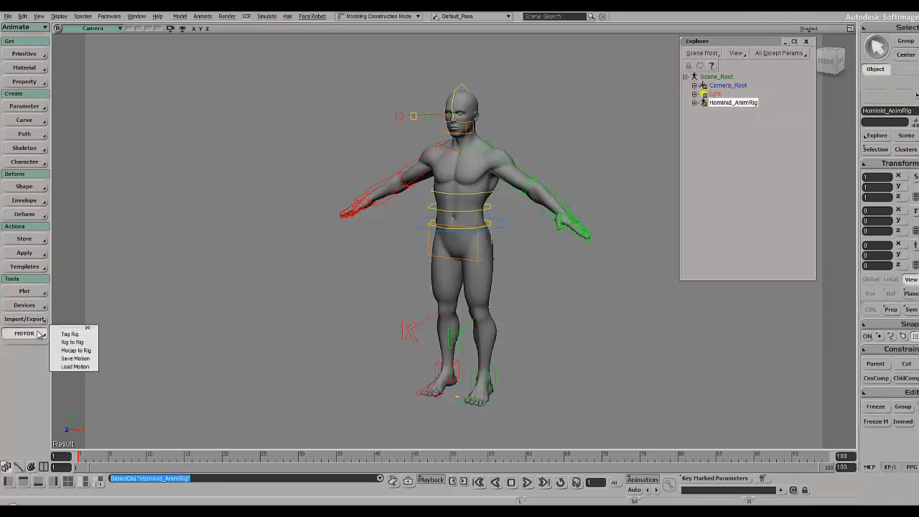
{"action": "left_click", "coordinate": [69, 333]}
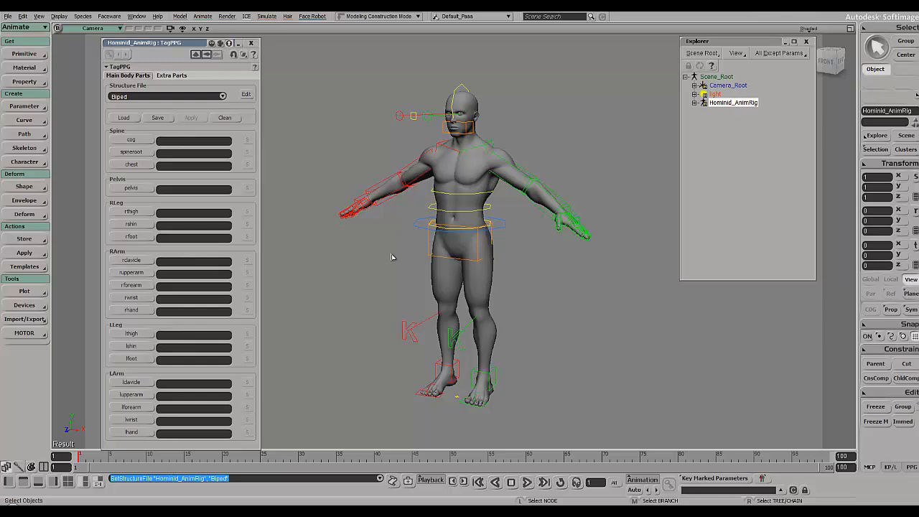
{"action": "mouse_move", "coordinate": [341, 222]}
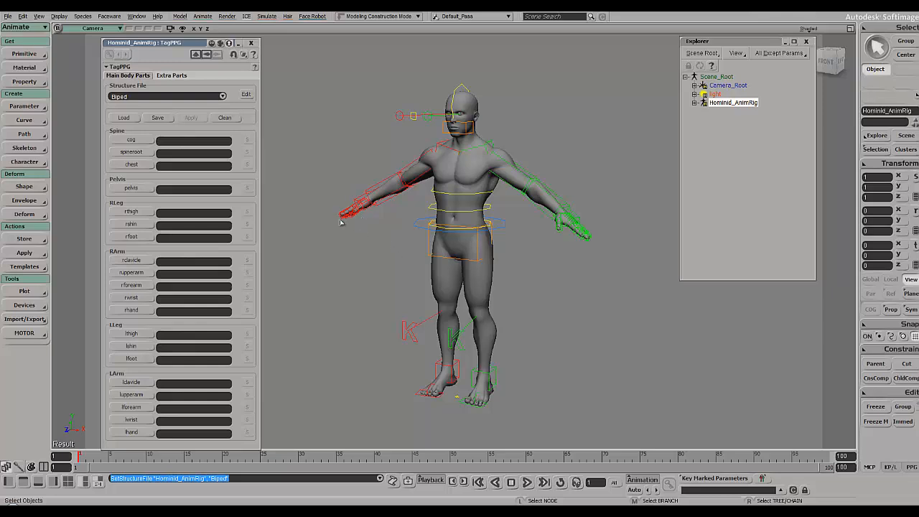
Step: Load the Humanoid_AnimRig_updated.tagt template to fill the rig's biped body-part tags
{"action": "left_click", "coordinate": [123, 118]}
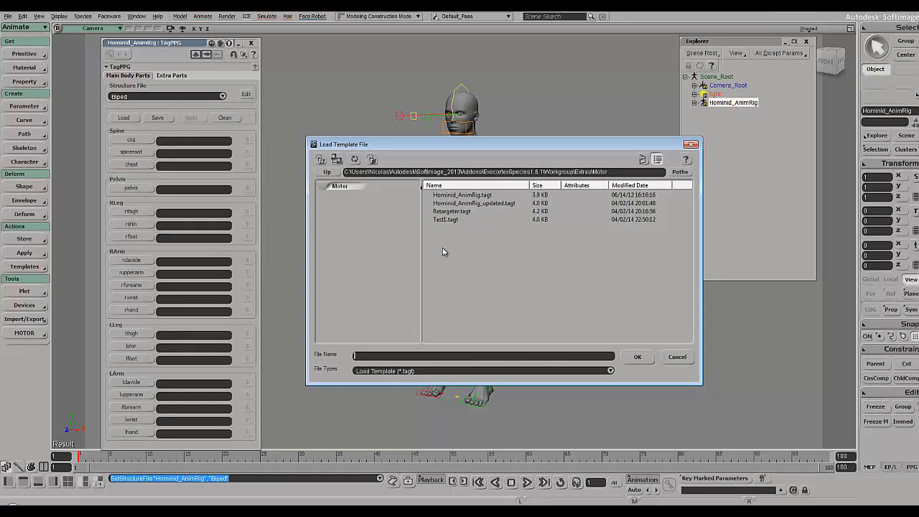
{"action": "left_click", "coordinate": [462, 195]}
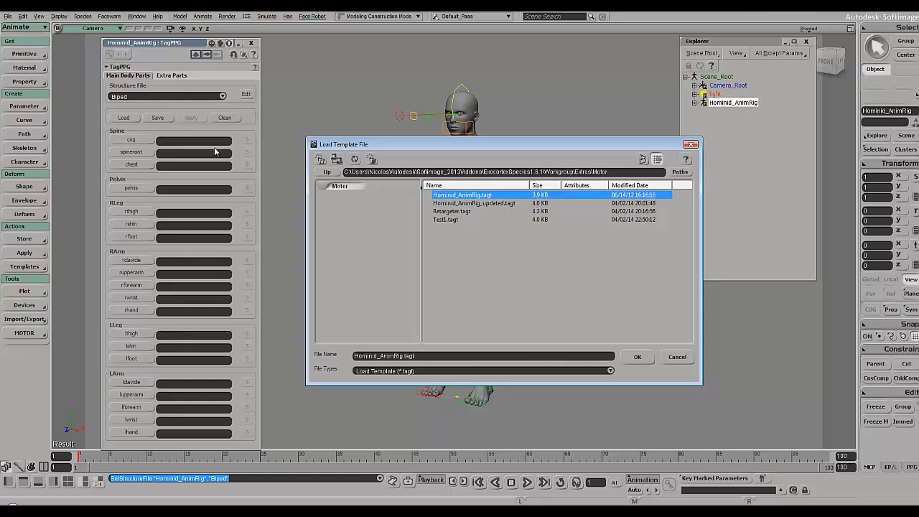
{"action": "left_click", "coordinate": [474, 204]}
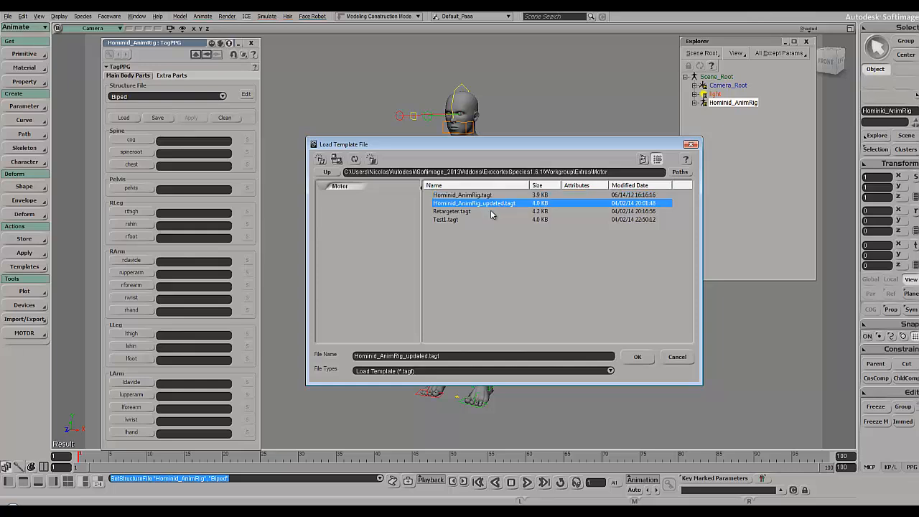
{"action": "left_click", "coordinate": [638, 356]}
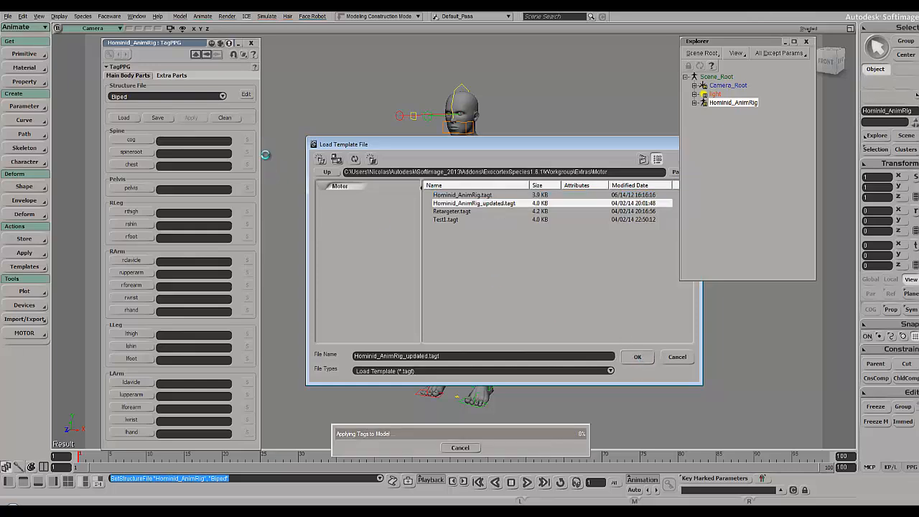
Step: Review the Extra Parts tags, close the Tag Rig panel and return to the MOTOR tools
{"action": "left_click", "coordinate": [636, 356]}
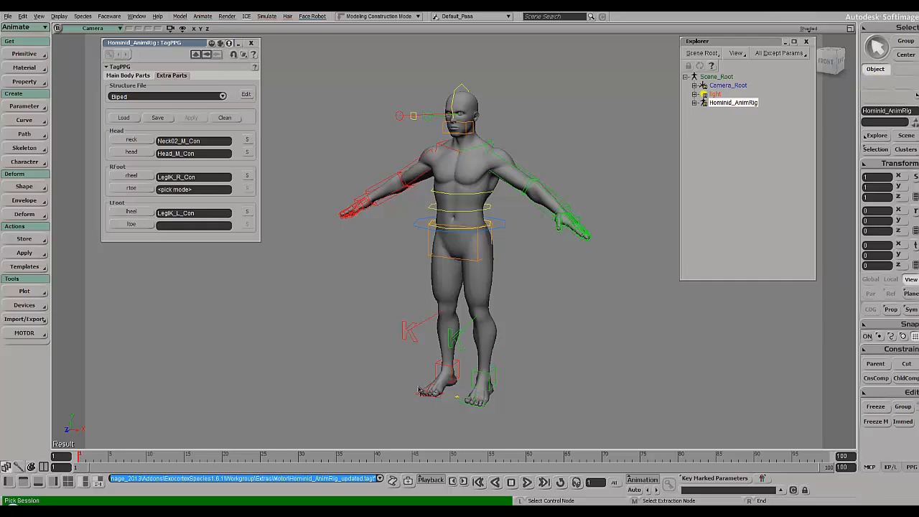
{"action": "left_click_drag", "start_coordinate": [166, 43], "coordinate": [165, 55]}
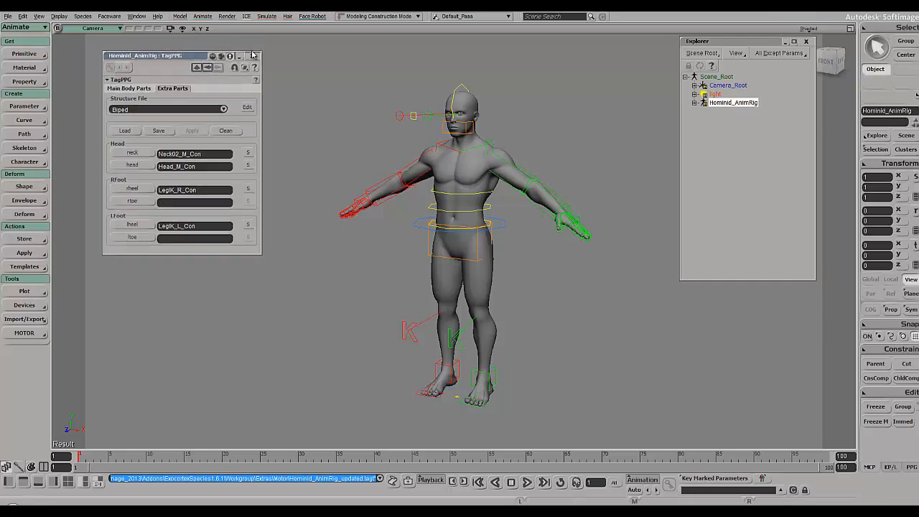
{"action": "left_click", "coordinate": [253, 55]}
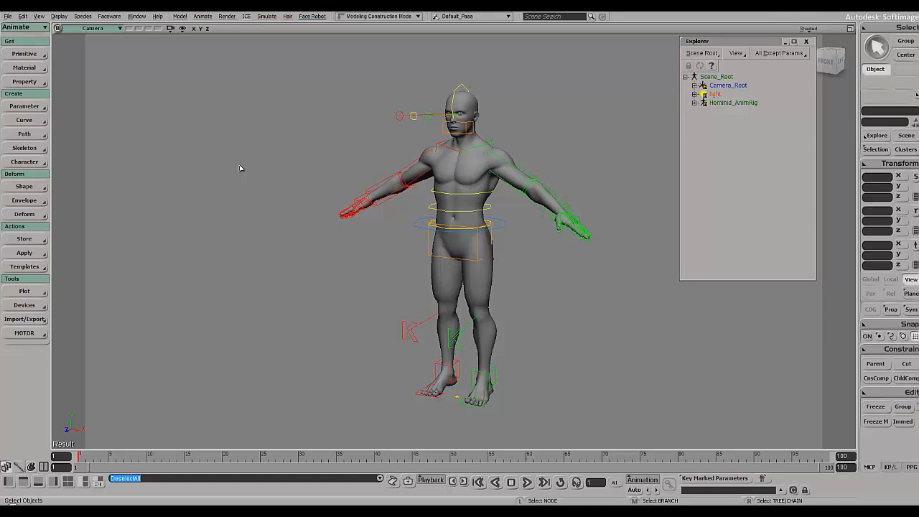
{"action": "left_click", "coordinate": [23, 334]}
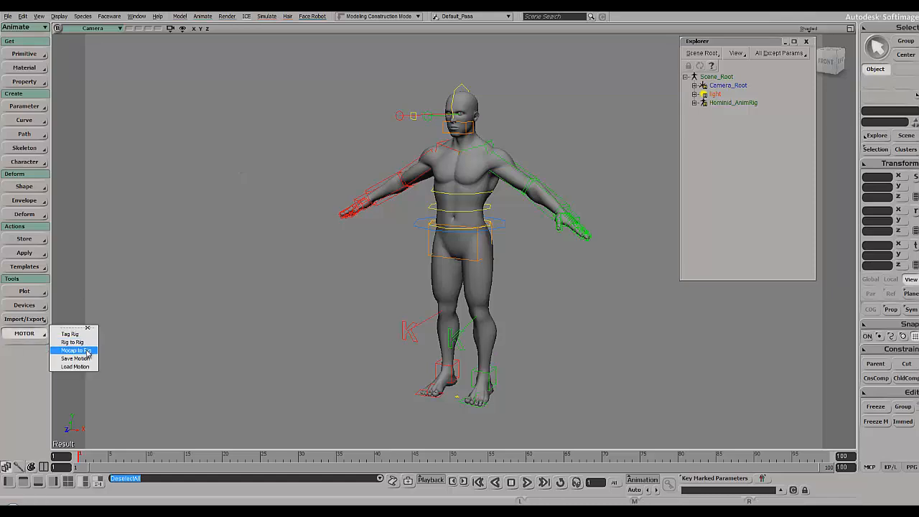
Step: In Mocap to Rig, choose back_flip.bvh, the Retargeter.tagt template and Humanoid_AnimRig as target model
{"action": "left_click", "coordinate": [75, 351]}
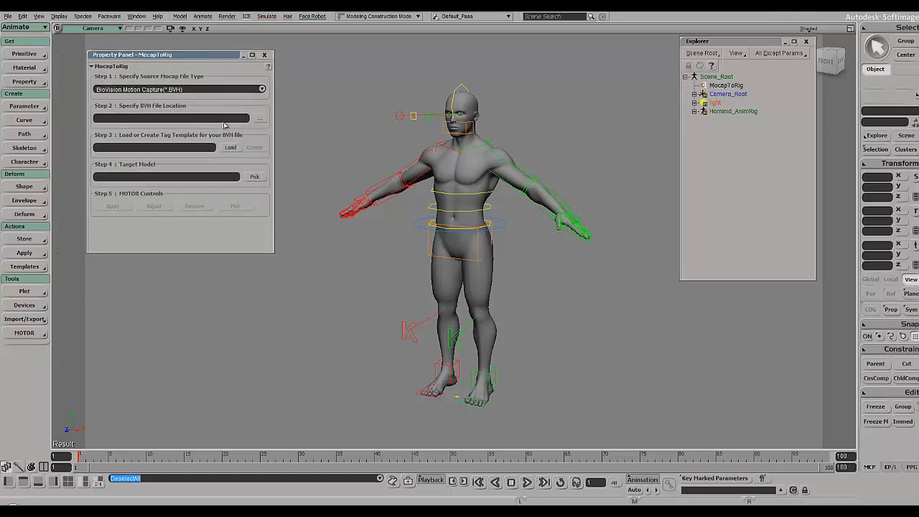
{"action": "left_click", "coordinate": [260, 117]}
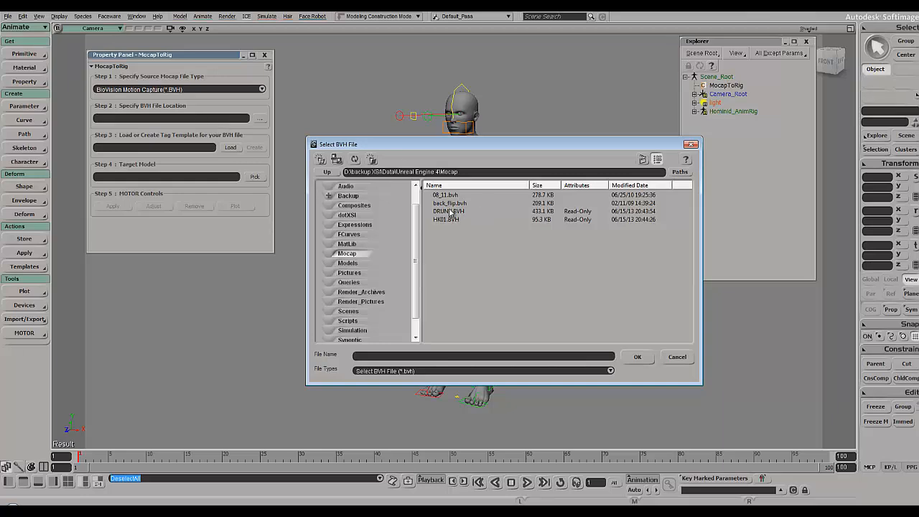
{"action": "left_click", "coordinate": [637, 356]}
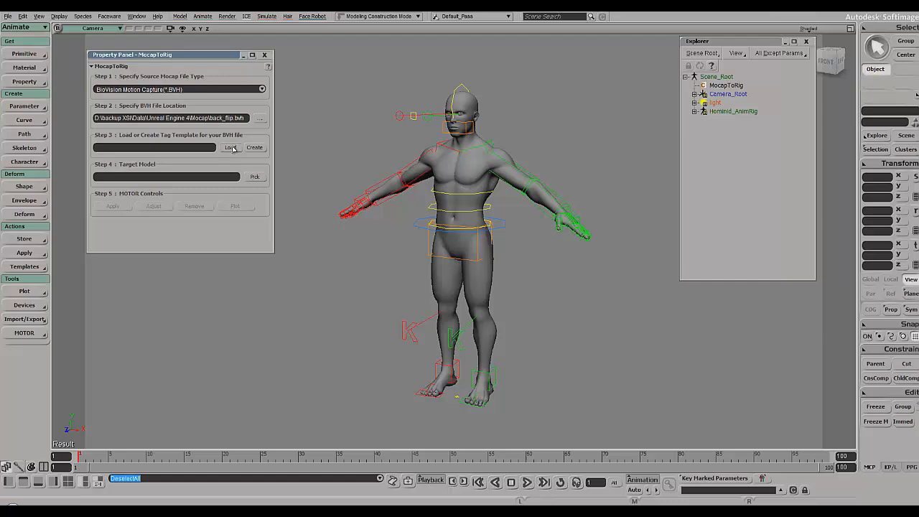
{"action": "left_click", "coordinate": [230, 146]}
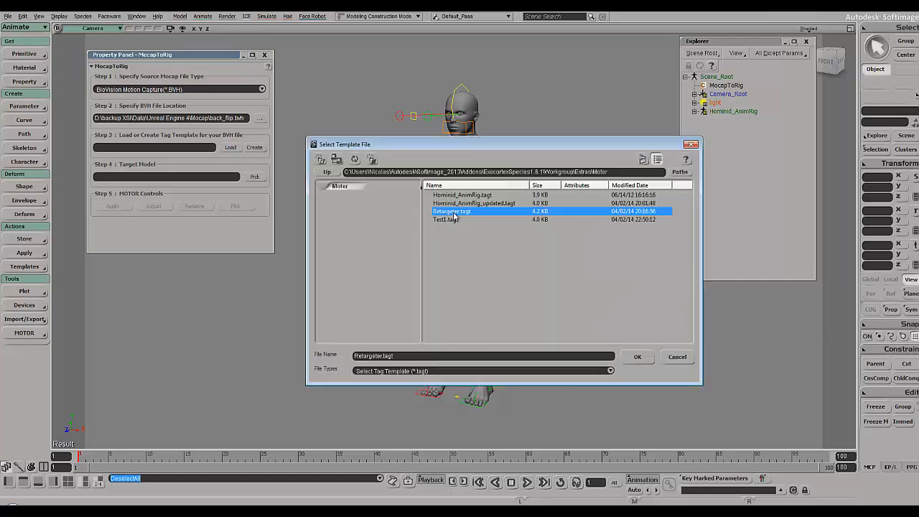
{"action": "left_click", "coordinate": [638, 356]}
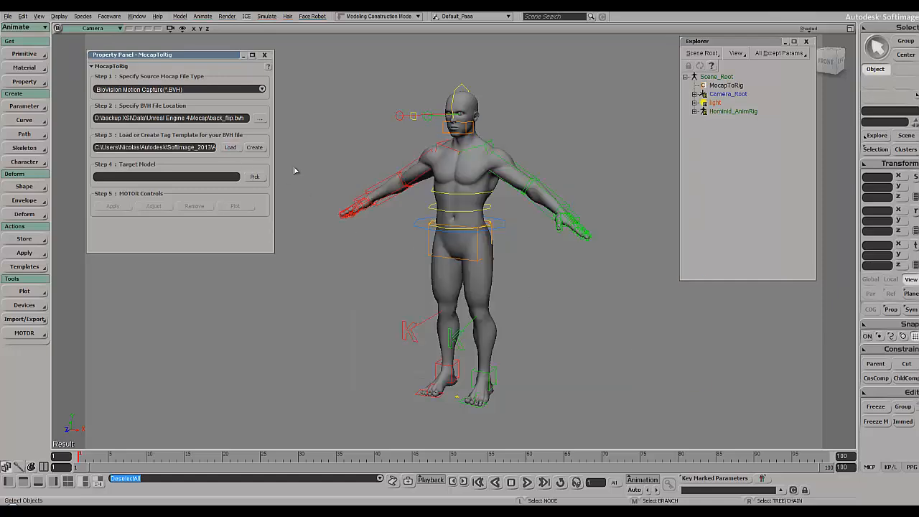
{"action": "left_click", "coordinate": [254, 176]}
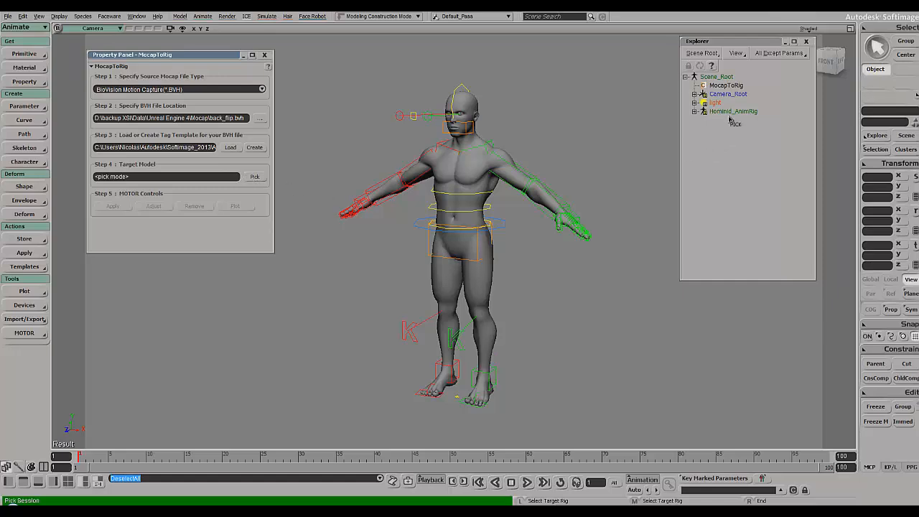
{"action": "left_click", "coordinate": [733, 112]}
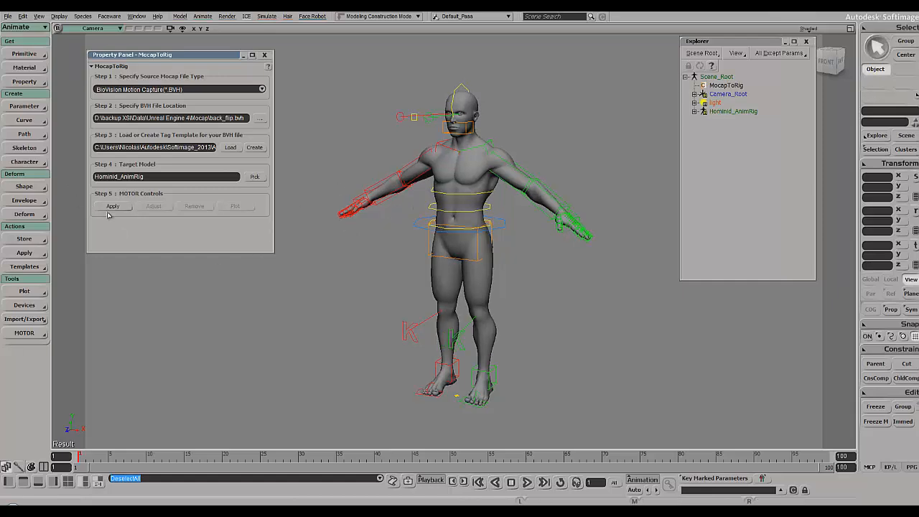
Step: Apply the back flip motion to Humanoid_AnimRig and close the MocapToRig panel
{"action": "left_click", "coordinate": [112, 207]}
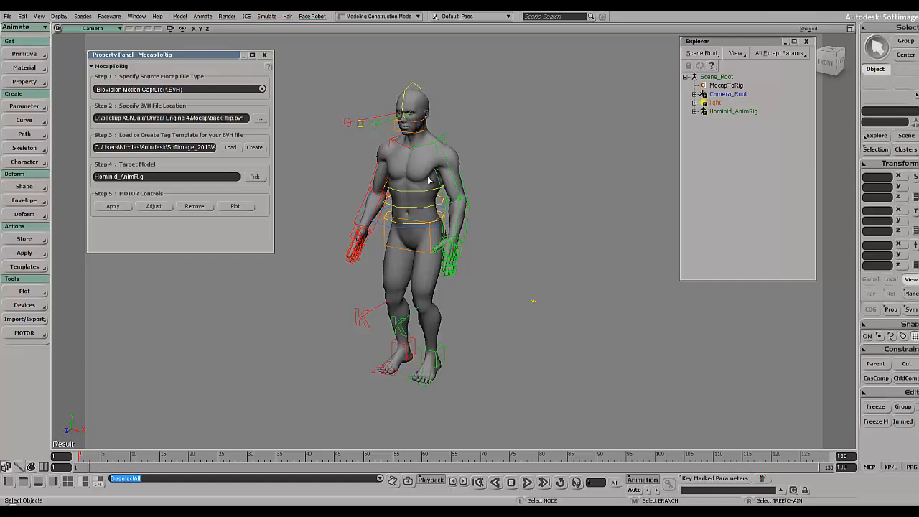
{"action": "left_click", "coordinate": [265, 55]}
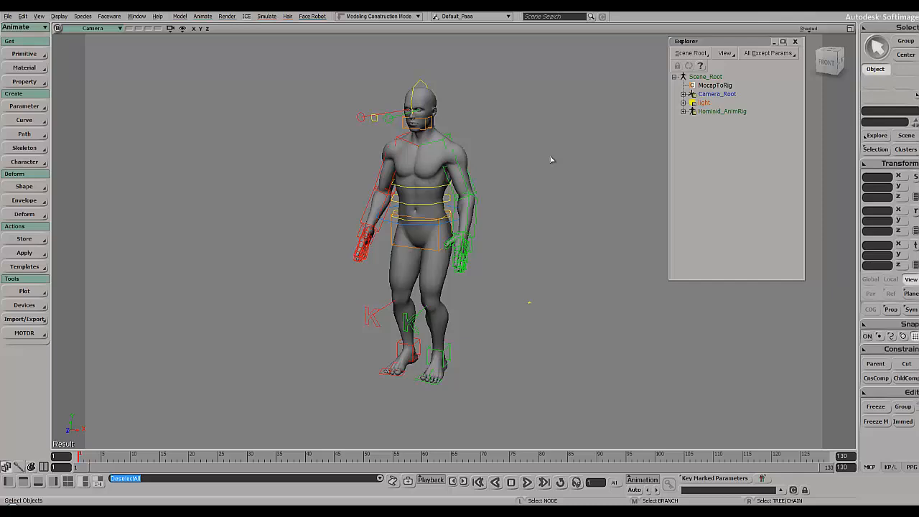
{"action": "mouse_move", "coordinate": [194, 130]}
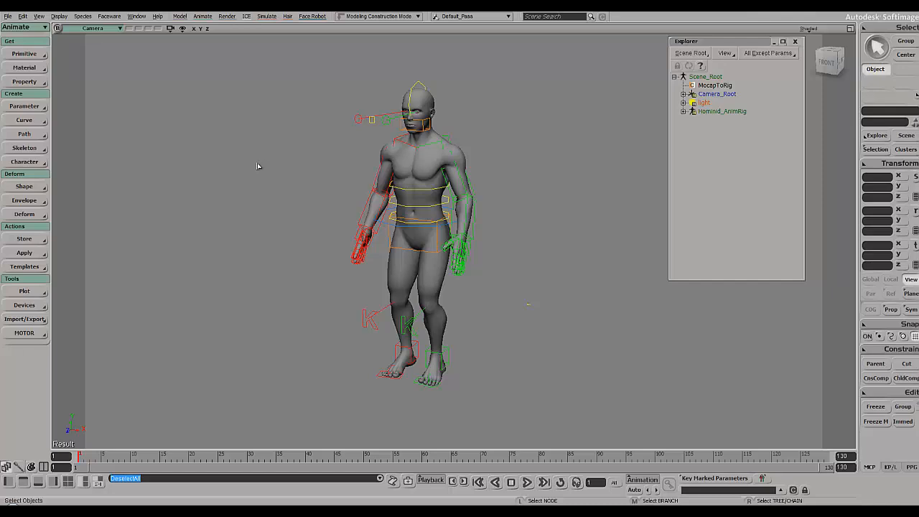
{"action": "mouse_move", "coordinate": [247, 163]}
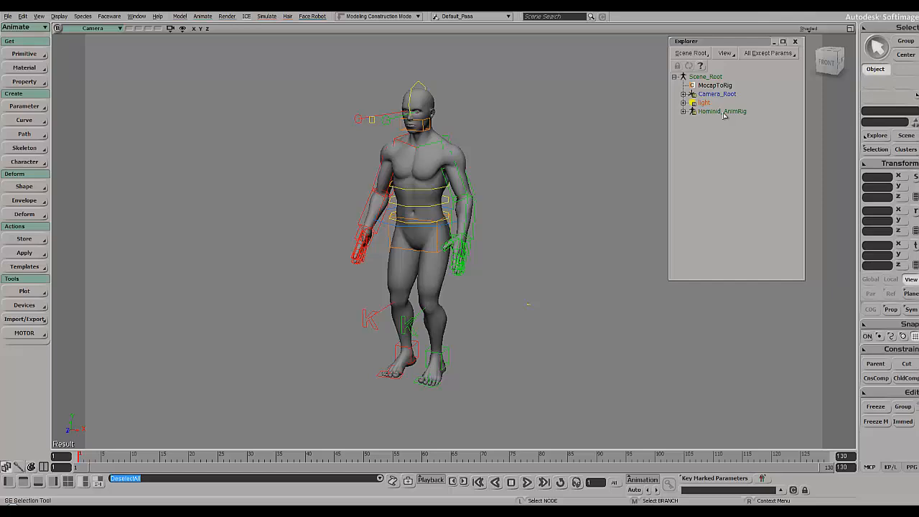
Step: Select the whole Humanoid_AnimRig hierarchy and plot all its transformations into a PlotToActions action
{"action": "left_click", "coordinate": [721, 112]}
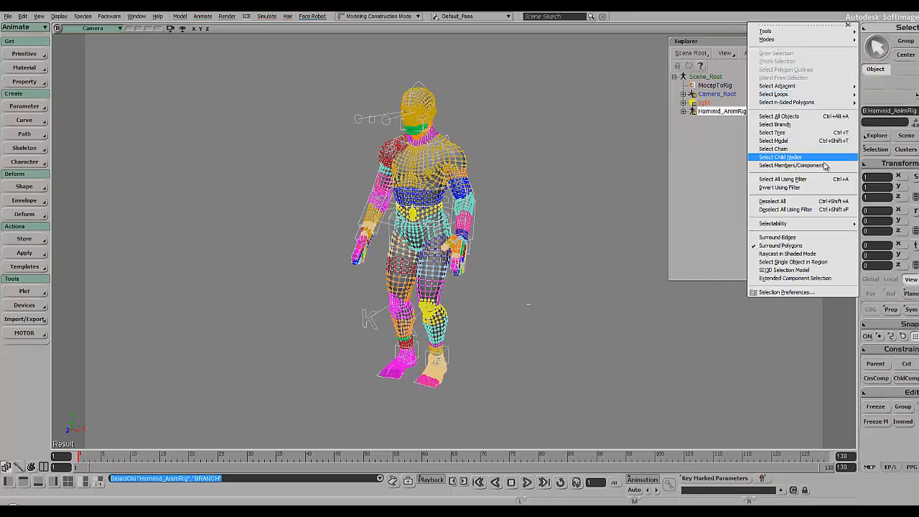
{"action": "left_click", "coordinate": [778, 157]}
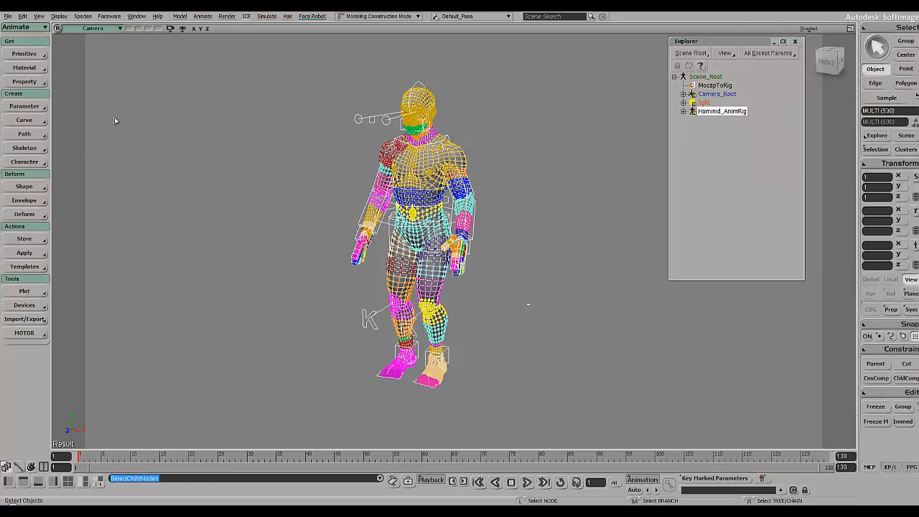
{"action": "mouse_move", "coordinate": [161, 305]}
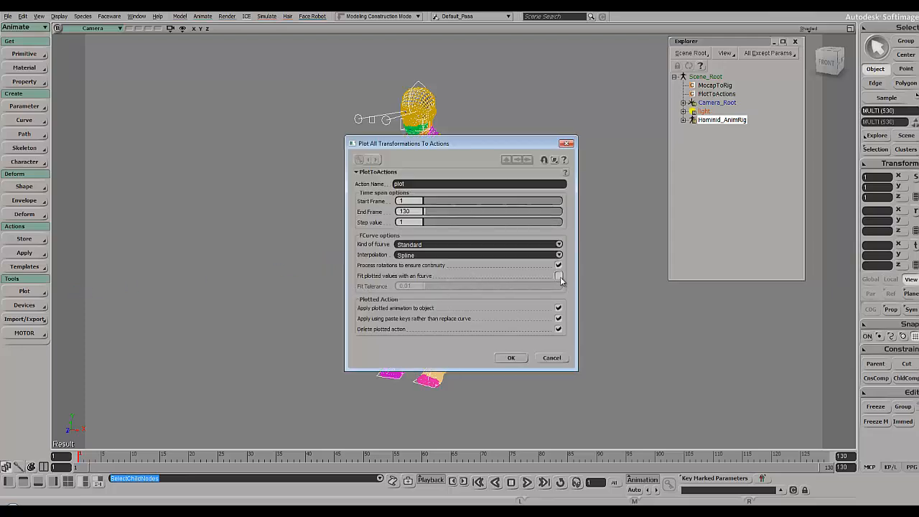
{"action": "left_click", "coordinate": [559, 275]}
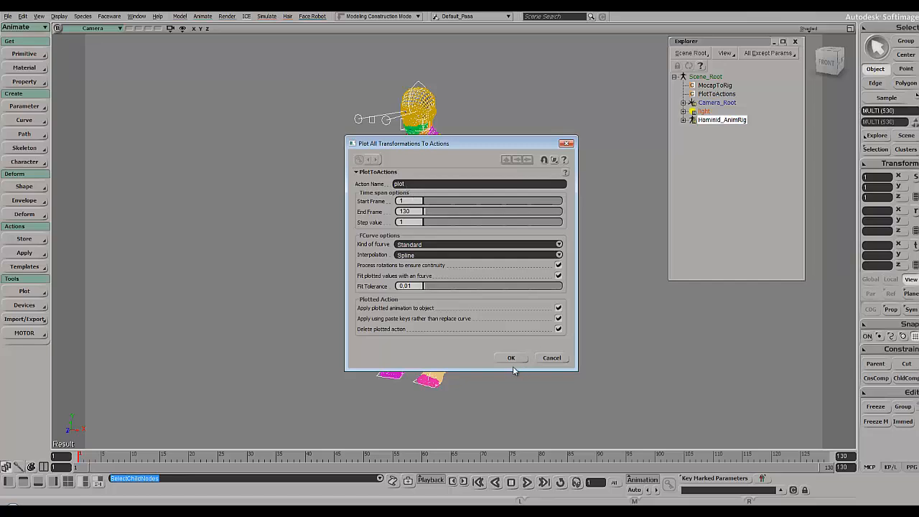
{"action": "left_click", "coordinate": [511, 357]}
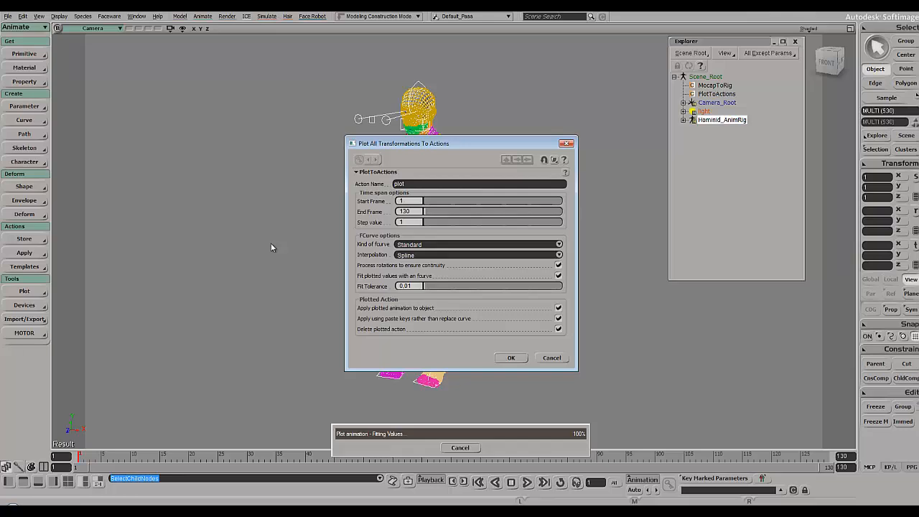
{"action": "left_click", "coordinate": [511, 357]}
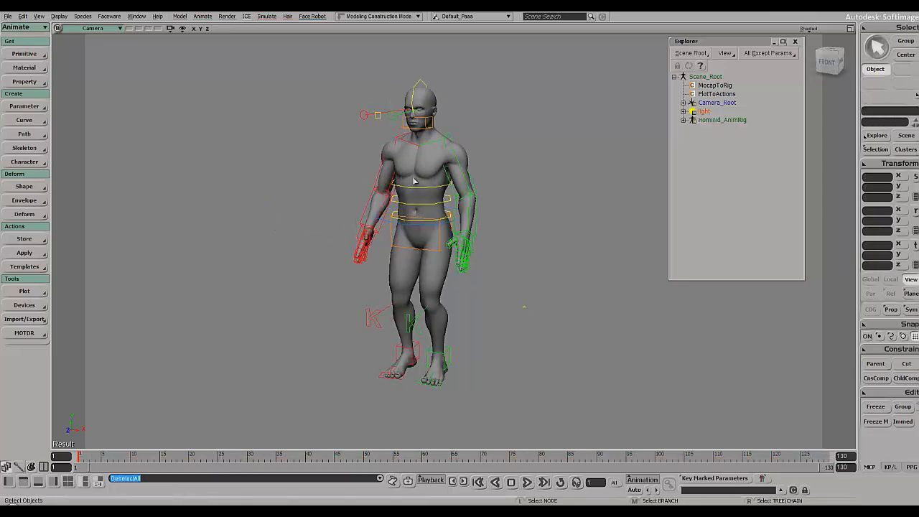
{"action": "mouse_move", "coordinate": [318, 229]}
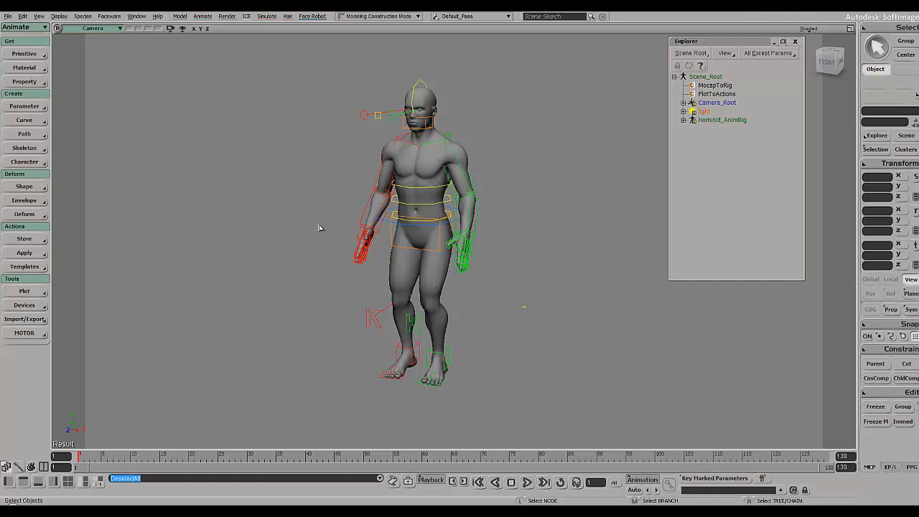
{"action": "mouse_move", "coordinate": [310, 235]}
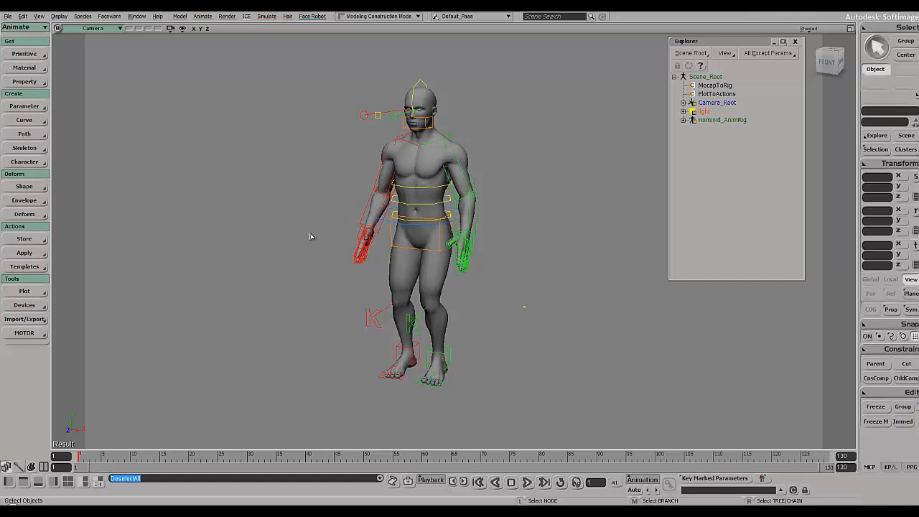
{"action": "mouse_move", "coordinate": [283, 235]}
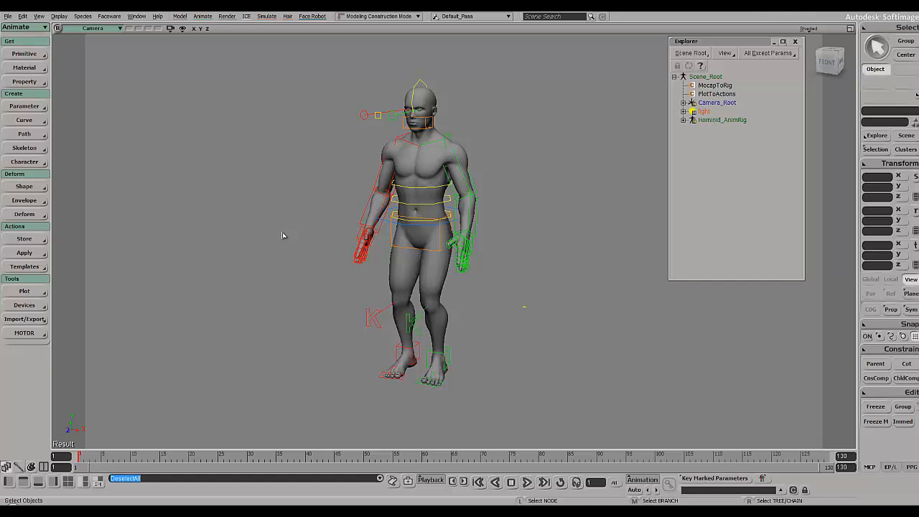
{"action": "mouse_move", "coordinate": [262, 250]}
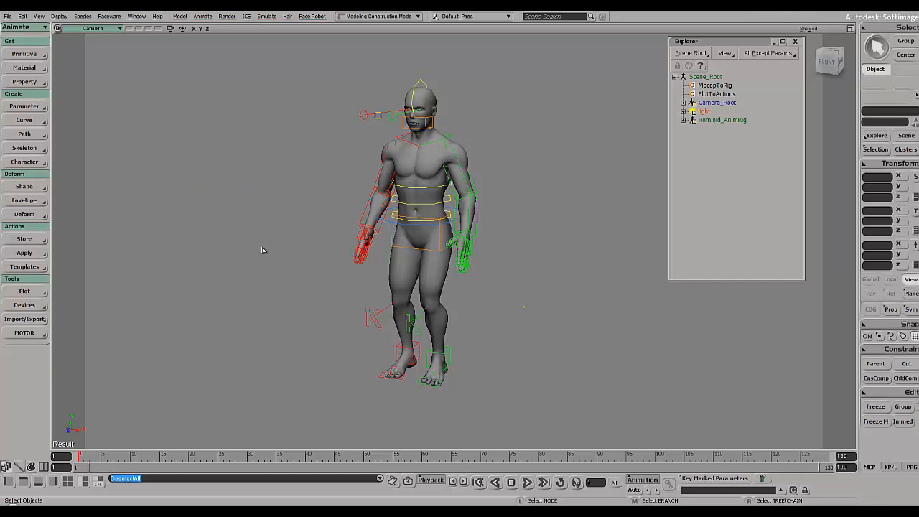
{"action": "mouse_move", "coordinate": [264, 238]}
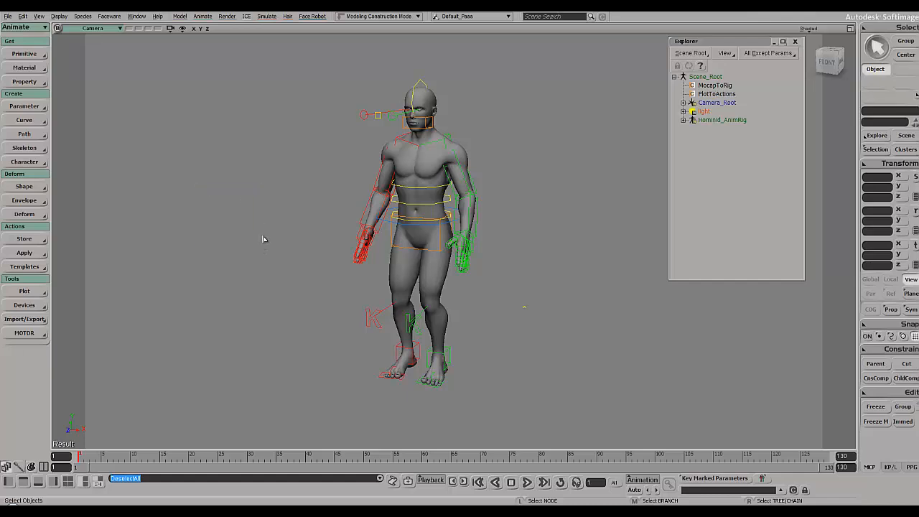
{"action": "mouse_move", "coordinate": [264, 229]}
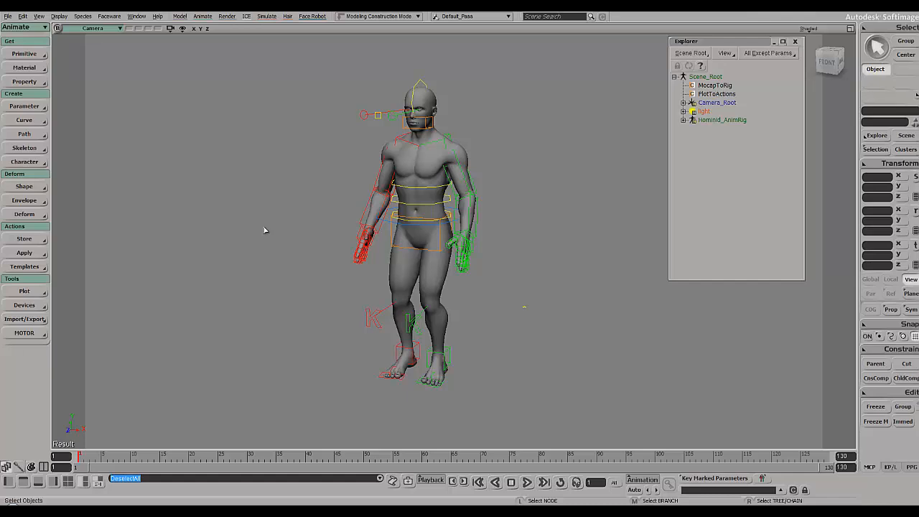
{"action": "mouse_move", "coordinate": [270, 229]}
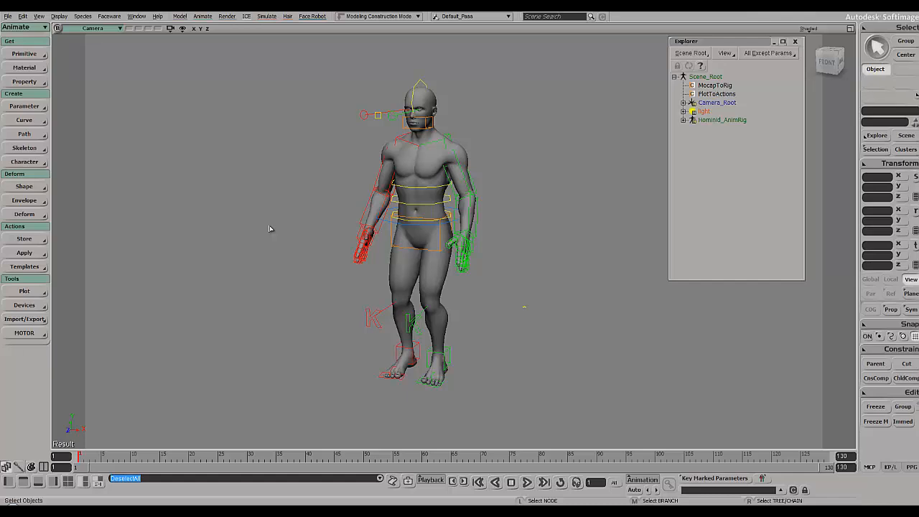
{"action": "mouse_move", "coordinate": [208, 169]}
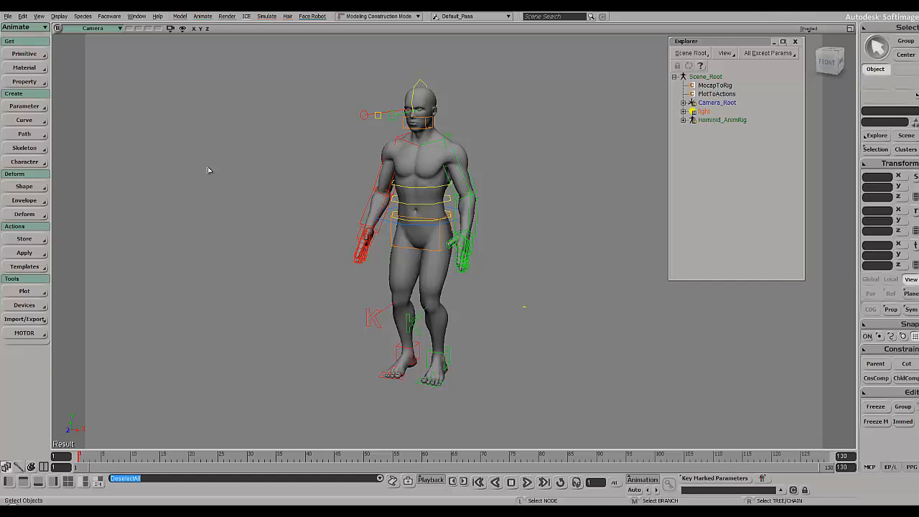
{"action": "left_click_drag", "start_coordinate": [208, 170], "coordinate": [269, 247]}
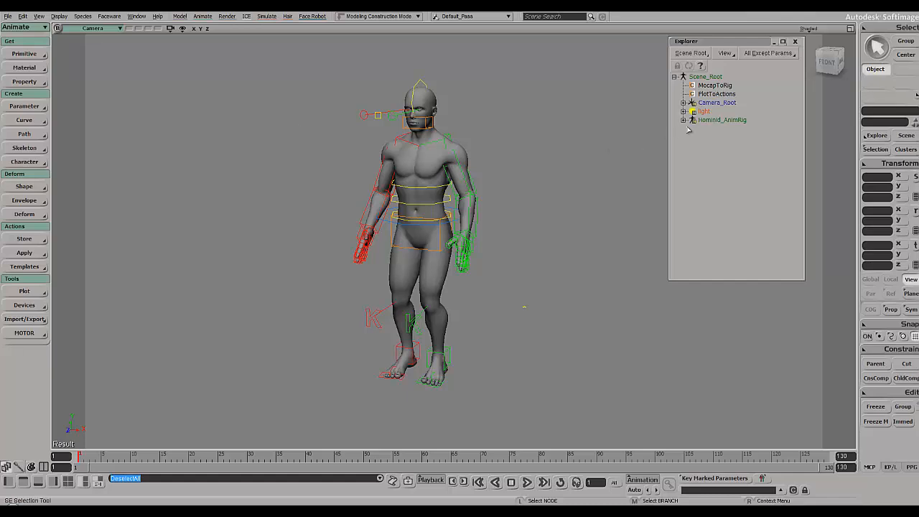
Step: Start a Crosswalk FBX export named Test1 in the Models folder
{"action": "left_click", "coordinate": [721, 119]}
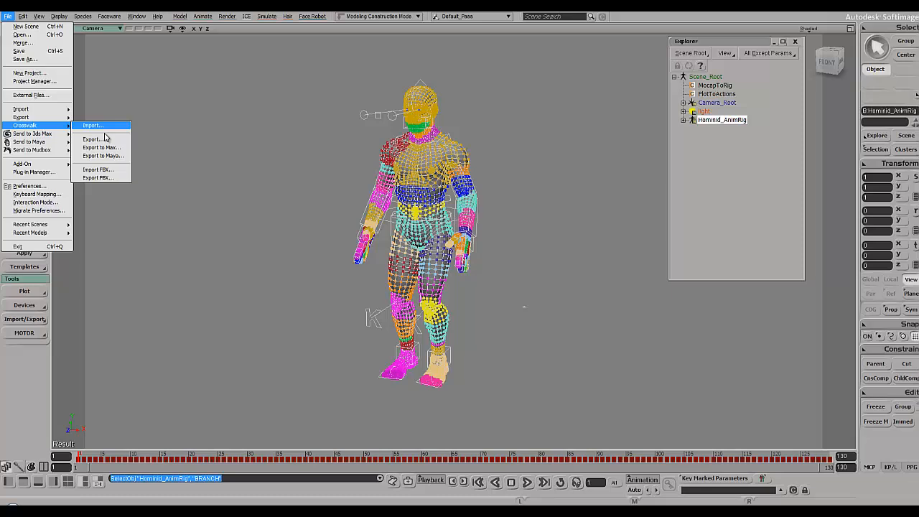
{"action": "left_click", "coordinate": [98, 169]}
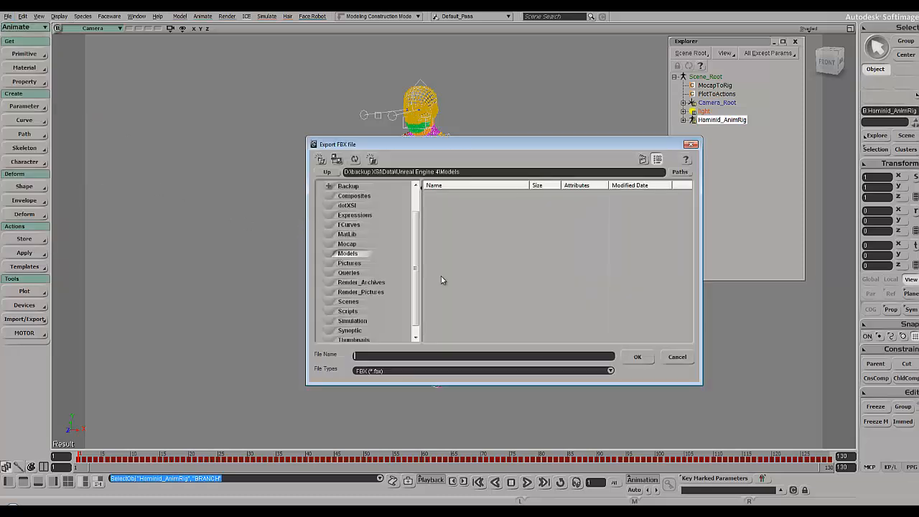
{"action": "type", "text": "Test1"}
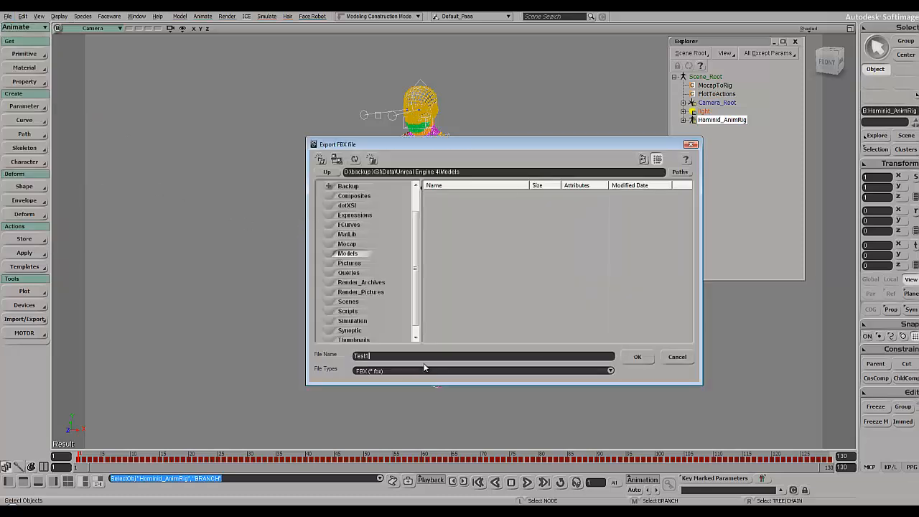
{"action": "left_click", "coordinate": [637, 357]}
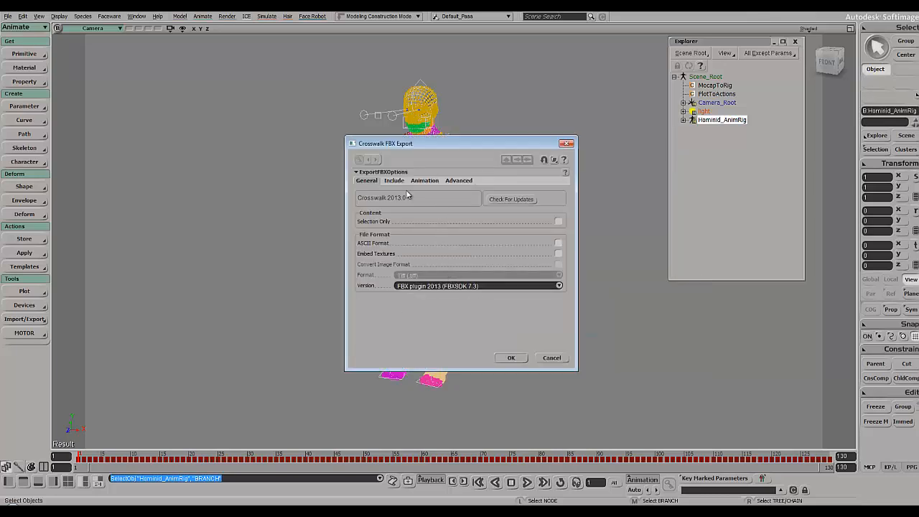
{"action": "mouse_move", "coordinate": [424, 253]}
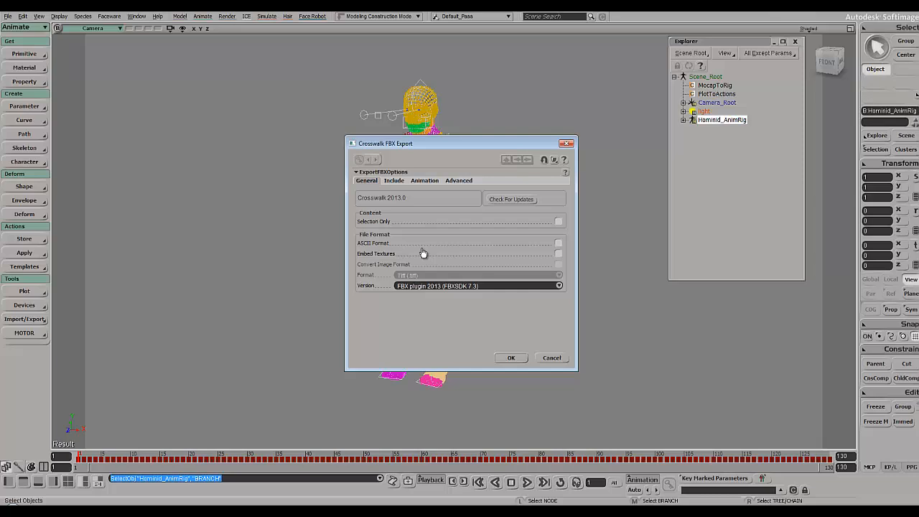
Step: Review the Include and Animation export settings and run the FBX export, ending with a warnings report
{"action": "left_click", "coordinate": [394, 181]}
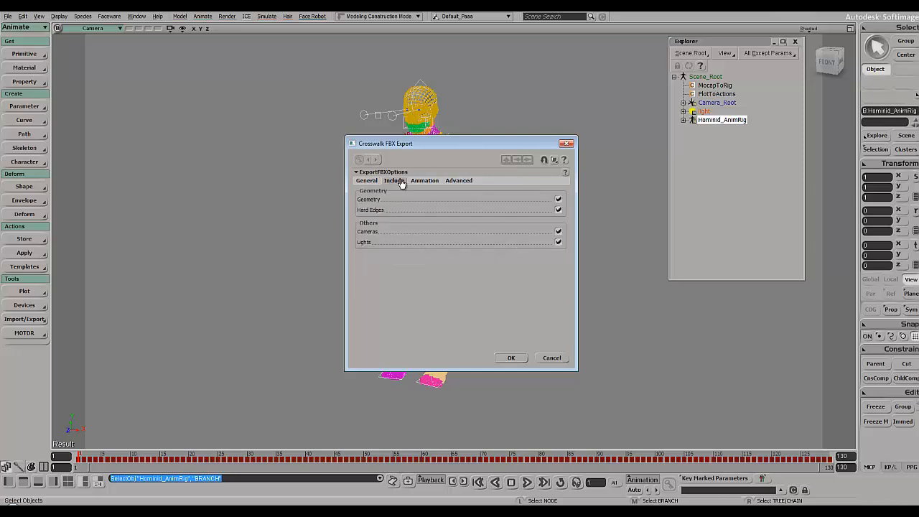
{"action": "left_click", "coordinate": [367, 181]}
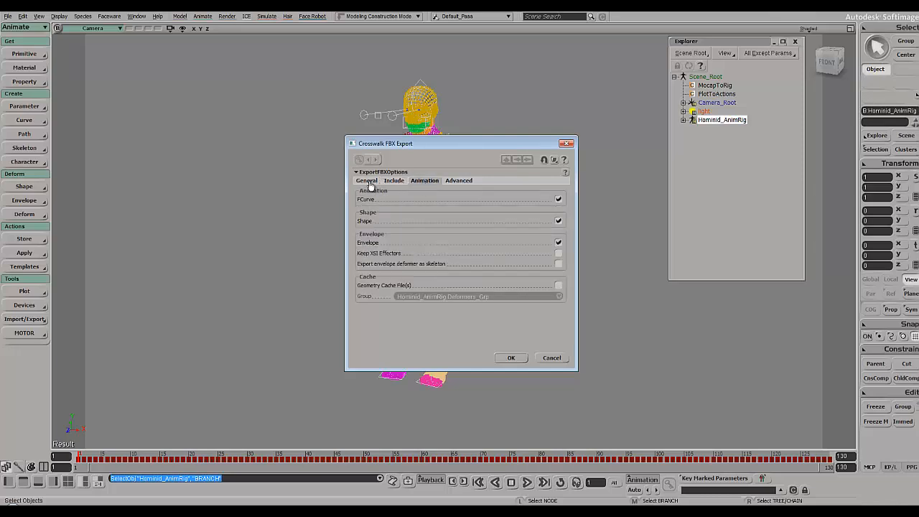
{"action": "left_click", "coordinate": [366, 181]}
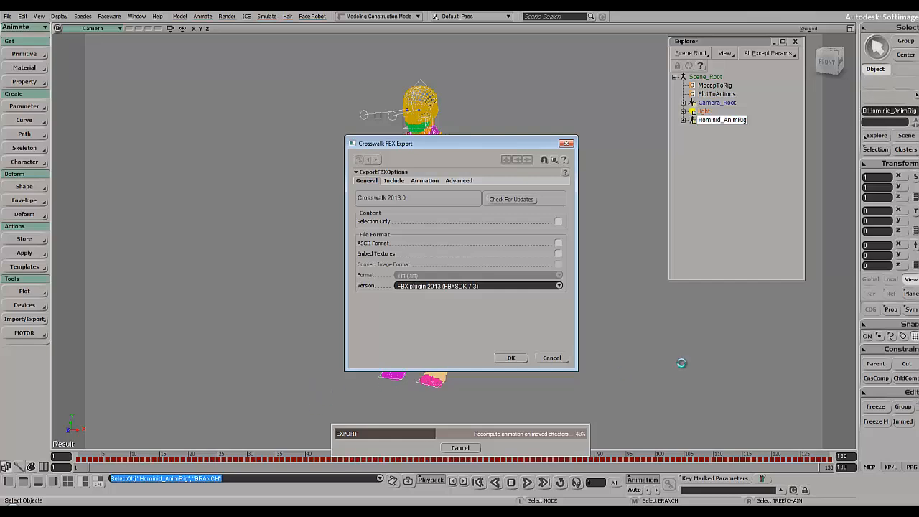
{"action": "left_click", "coordinate": [512, 357]}
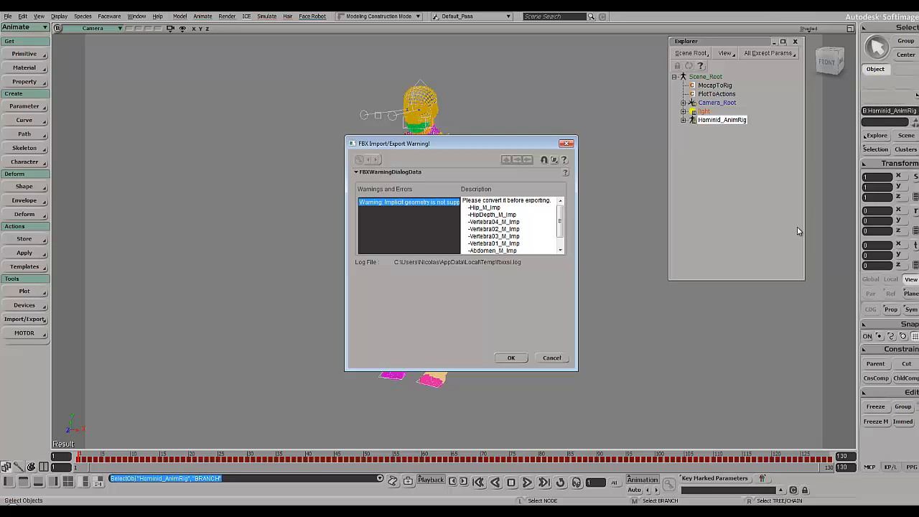
Step: Move the FBX export warnings report aside, review it, and dismiss it with OK
{"action": "left_click_drag", "start_coordinate": [460, 144], "coordinate": [436, 134]}
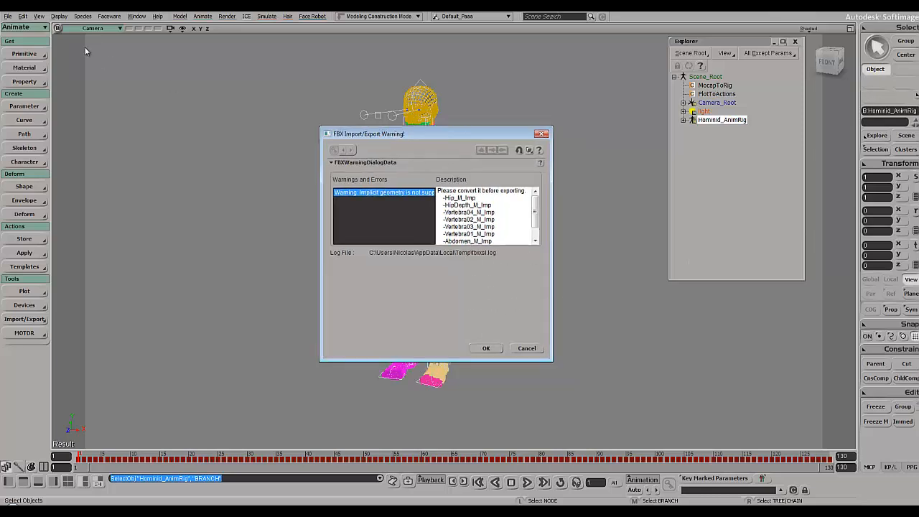
{"action": "mouse_move", "coordinate": [279, 171]}
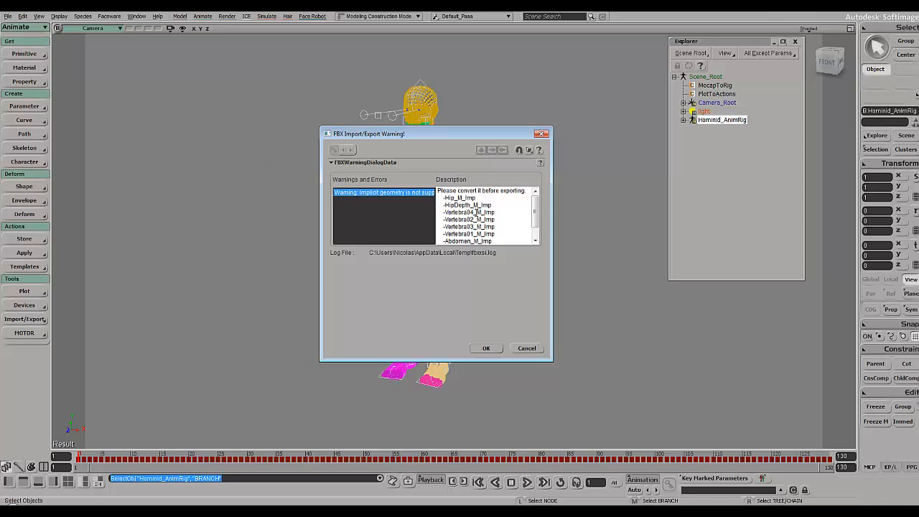
{"action": "mouse_move", "coordinate": [506, 351]}
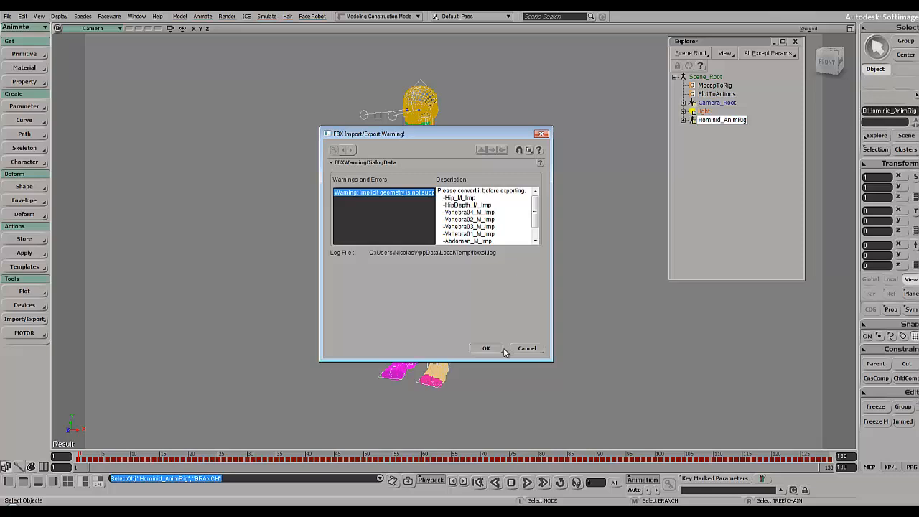
{"action": "mouse_move", "coordinate": [582, 77]}
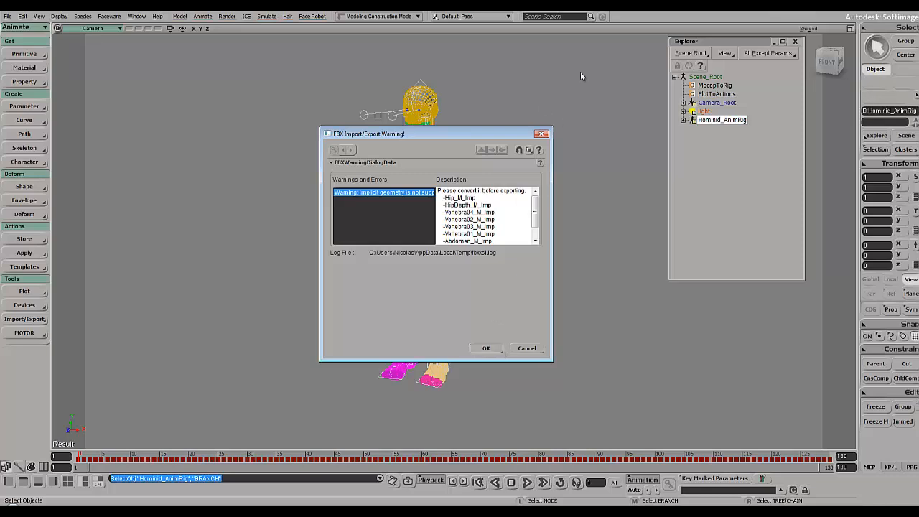
{"action": "left_click", "coordinate": [486, 347]}
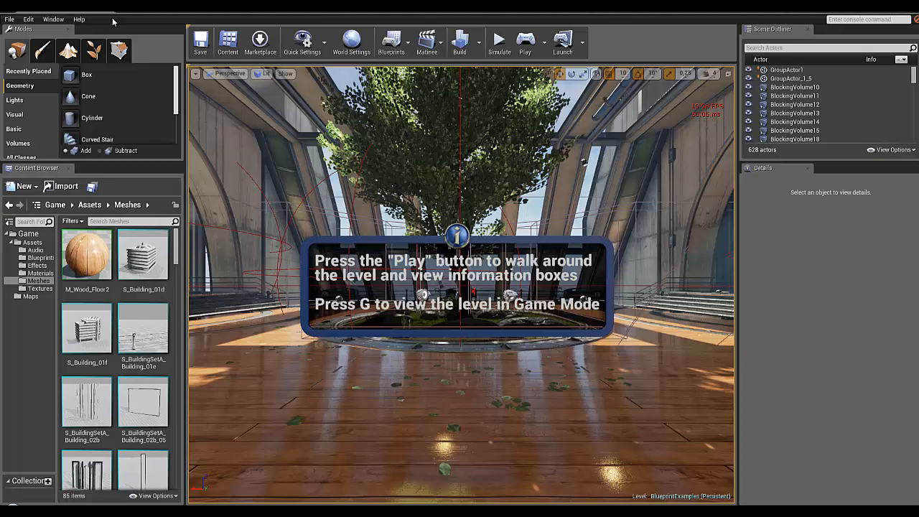
{"action": "mouse_move", "coordinate": [63, 186]}
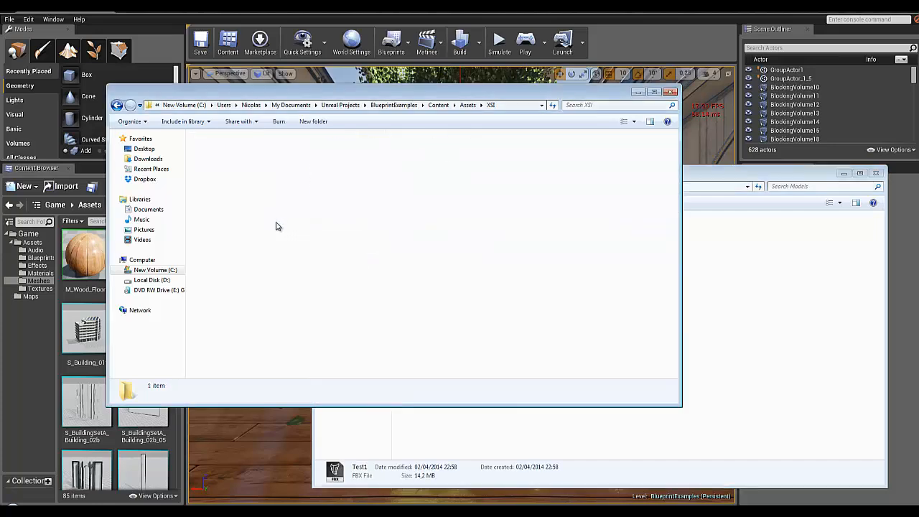
{"action": "left_click", "coordinate": [669, 92]}
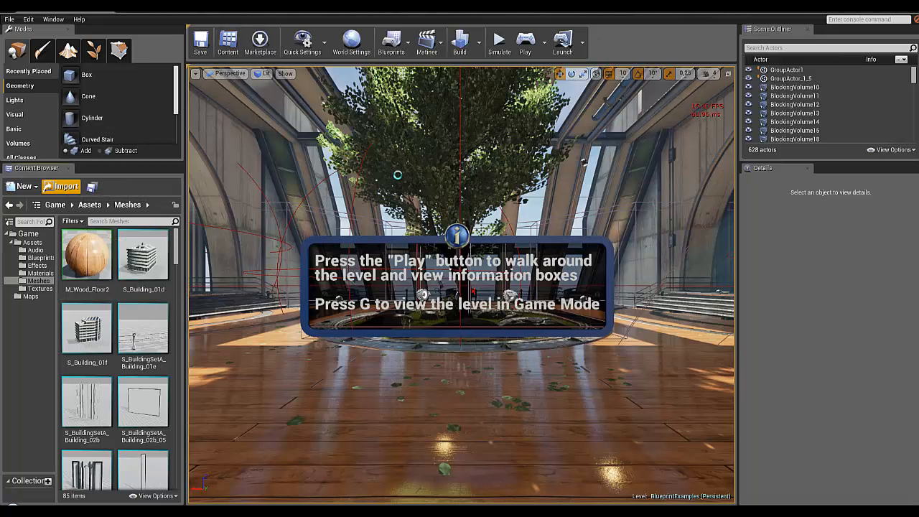
Step: Choose Test1.fbx in the file browser and confirm it for import
{"action": "left_click", "coordinate": [543, 350]}
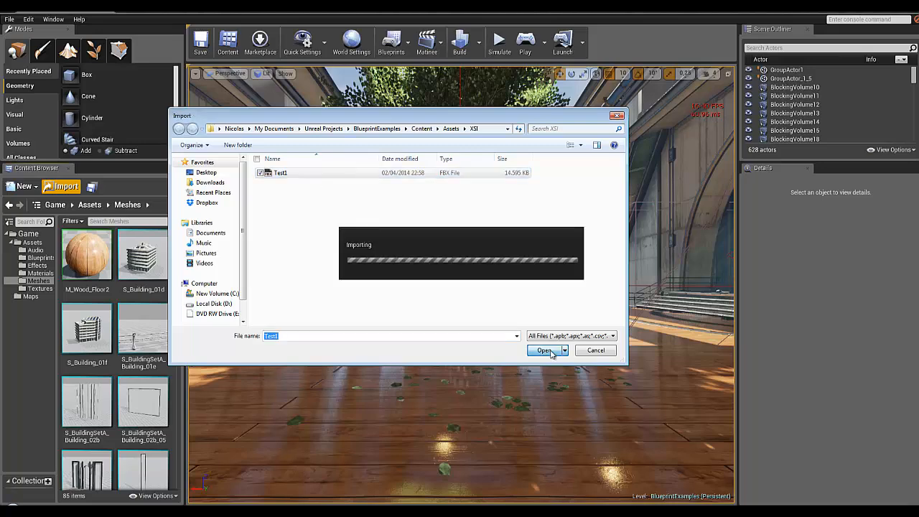
{"action": "left_click", "coordinate": [543, 350]}
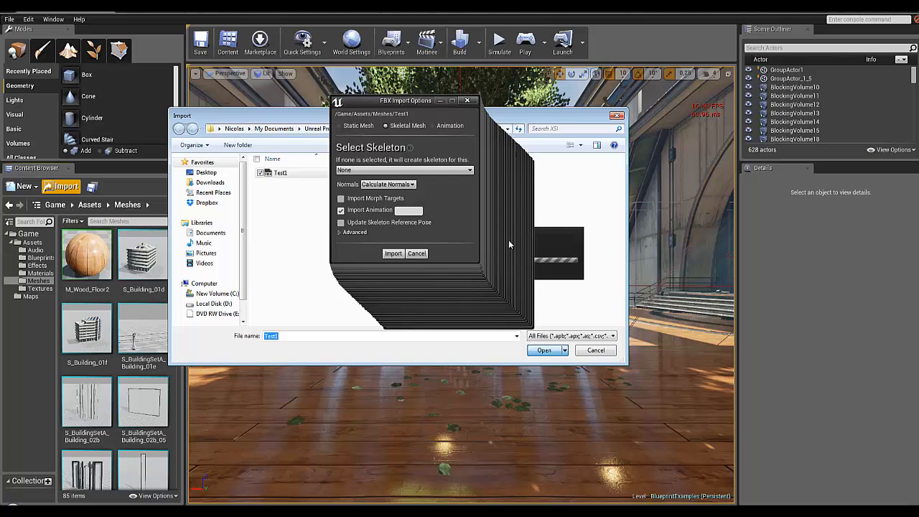
{"action": "mouse_move", "coordinate": [425, 208]}
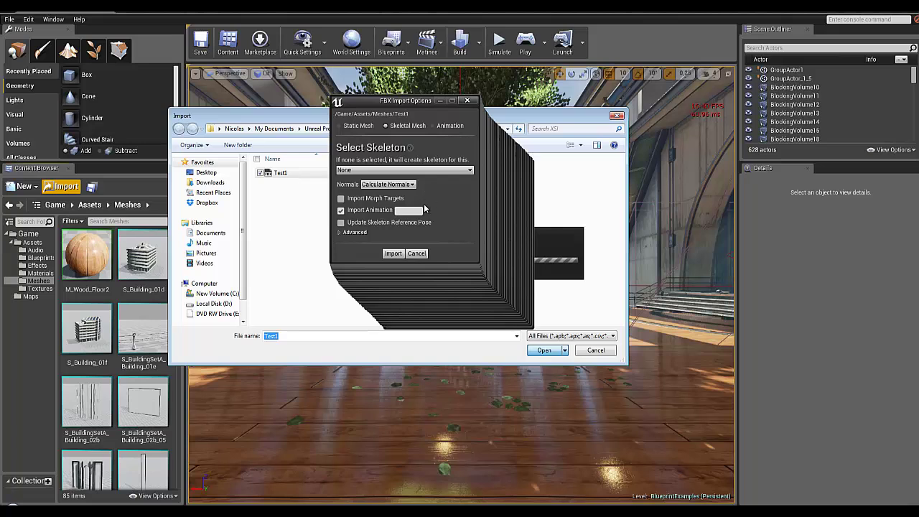
{"action": "mouse_move", "coordinate": [418, 210]}
{"action": "type", "text": "1-130"}
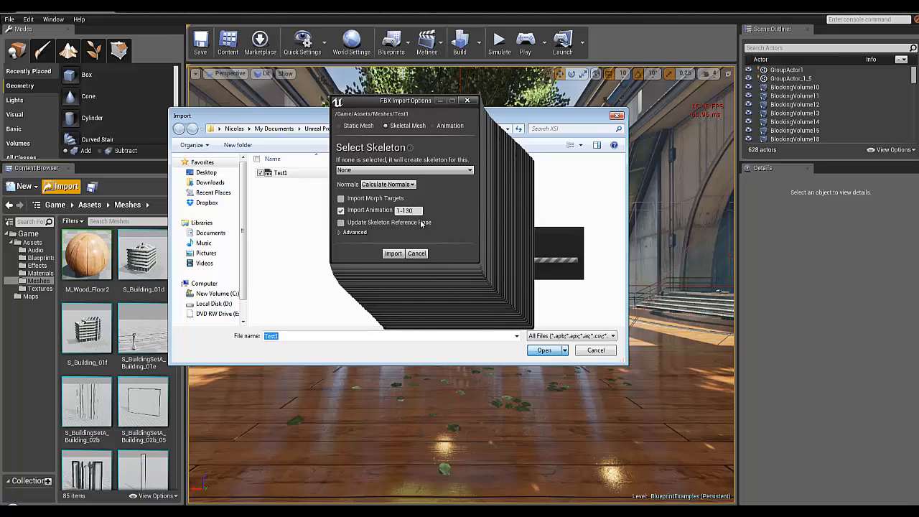
{"action": "mouse_move", "coordinate": [402, 236]}
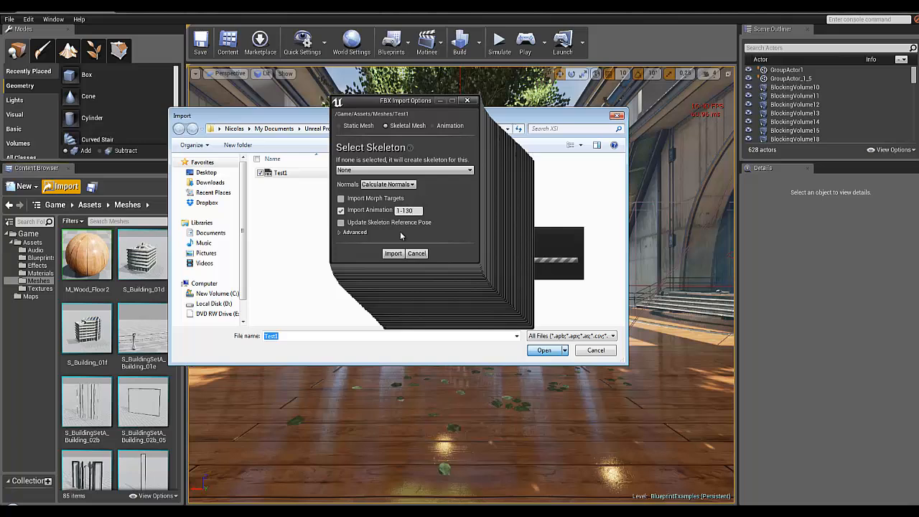
{"action": "mouse_move", "coordinate": [352, 156]}
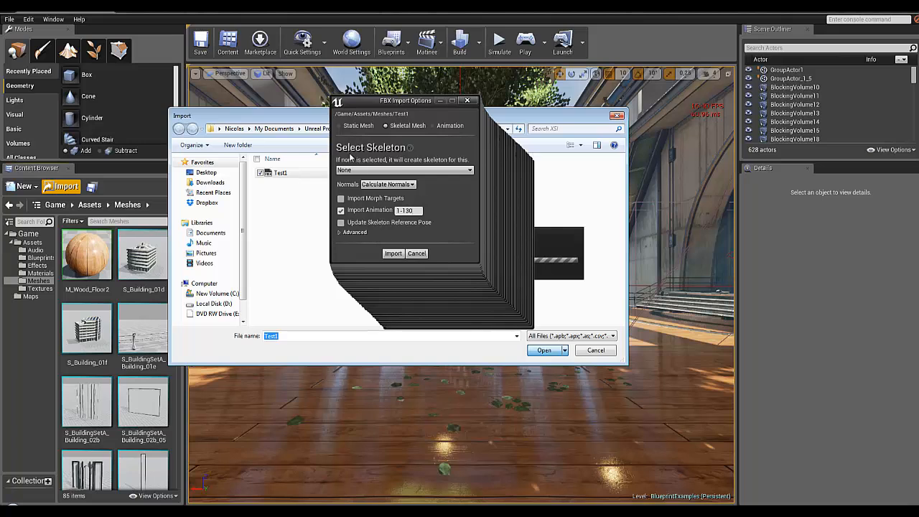
Step: Import Test1 as a skeletal mesh with animation range 1:130, advanced options expanded, creating mesh, physics asset and skeleton
{"action": "left_click", "coordinate": [342, 233]}
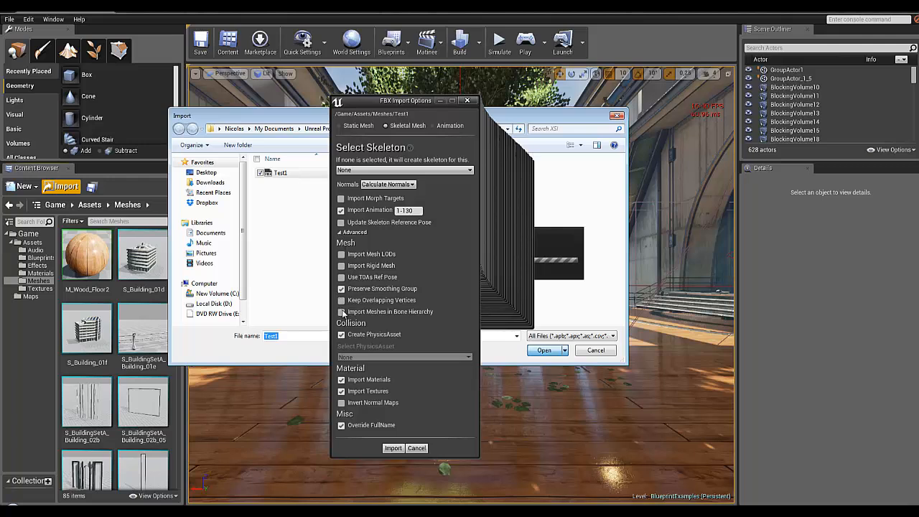
{"action": "left_click", "coordinate": [342, 312]}
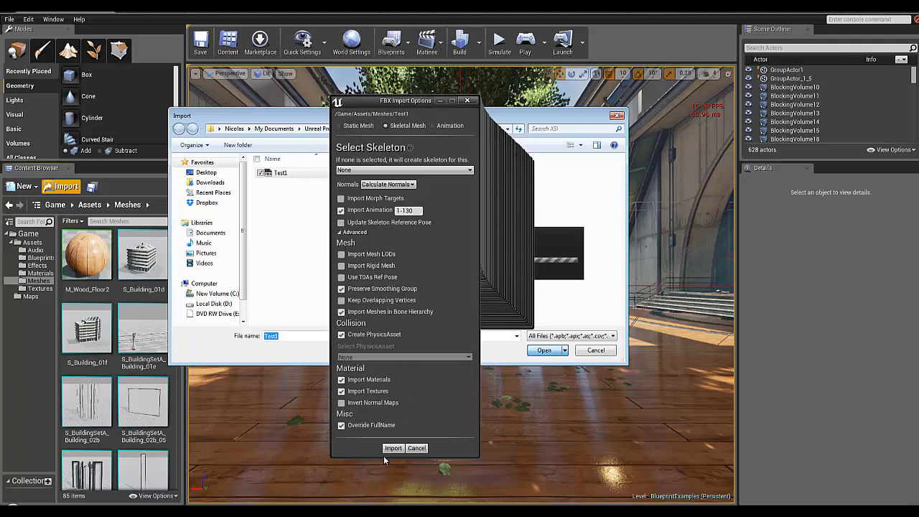
{"action": "left_click", "coordinate": [394, 449]}
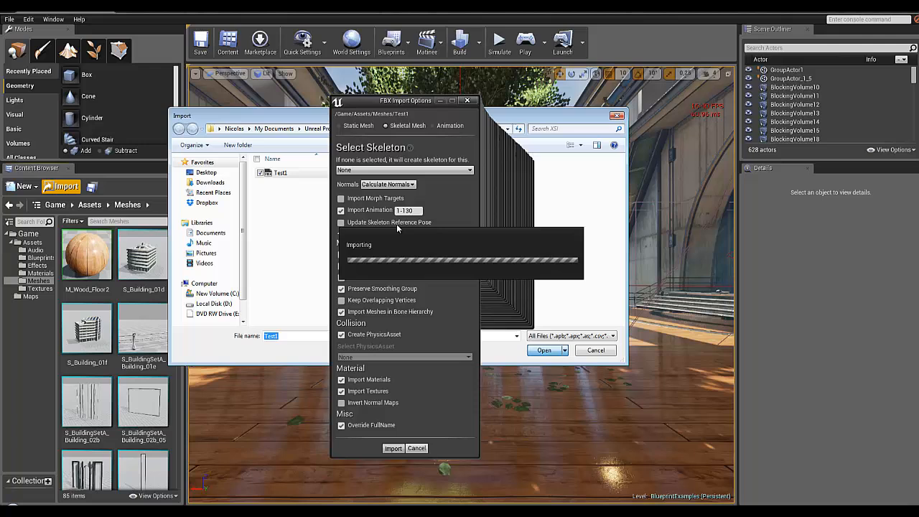
{"action": "mouse_move", "coordinate": [532, 198]}
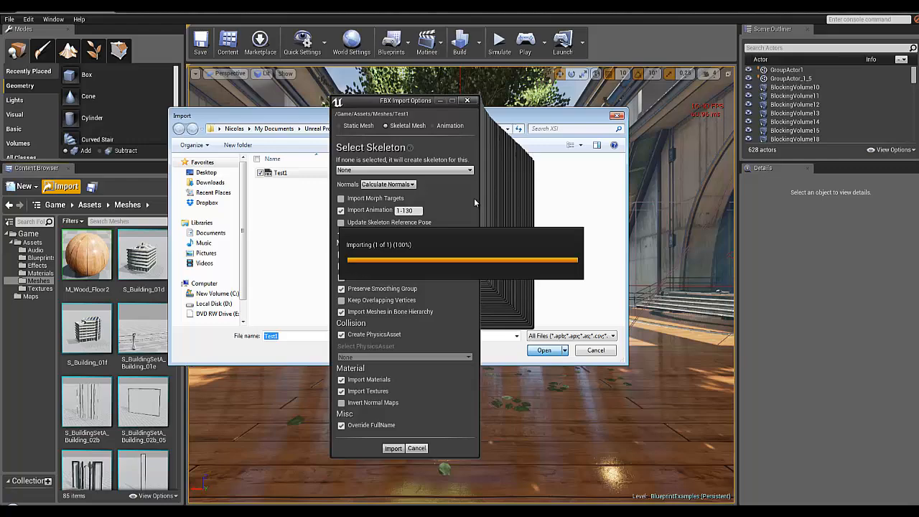
{"action": "left_click", "coordinate": [394, 448]}
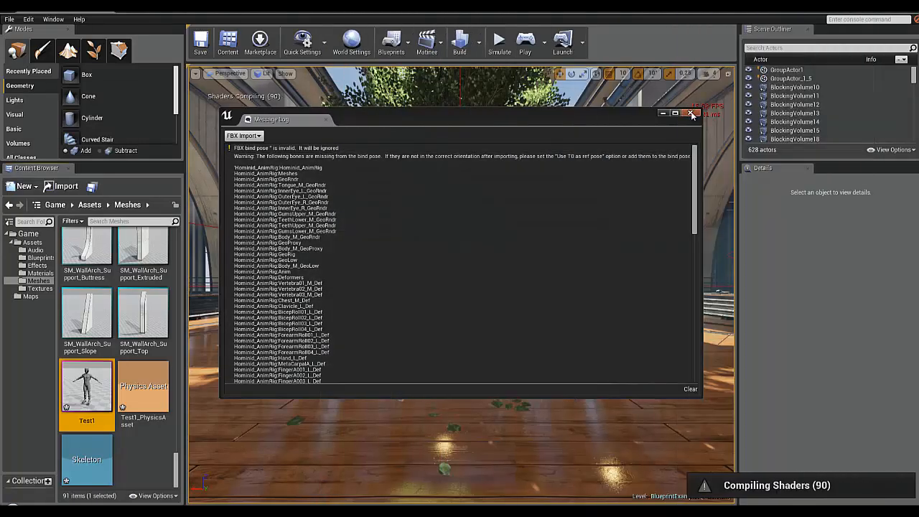
Step: Dismiss the import Message Log and load the Test1 skeletal mesh into Persona from the Content Browser
{"action": "left_click", "coordinate": [692, 112]}
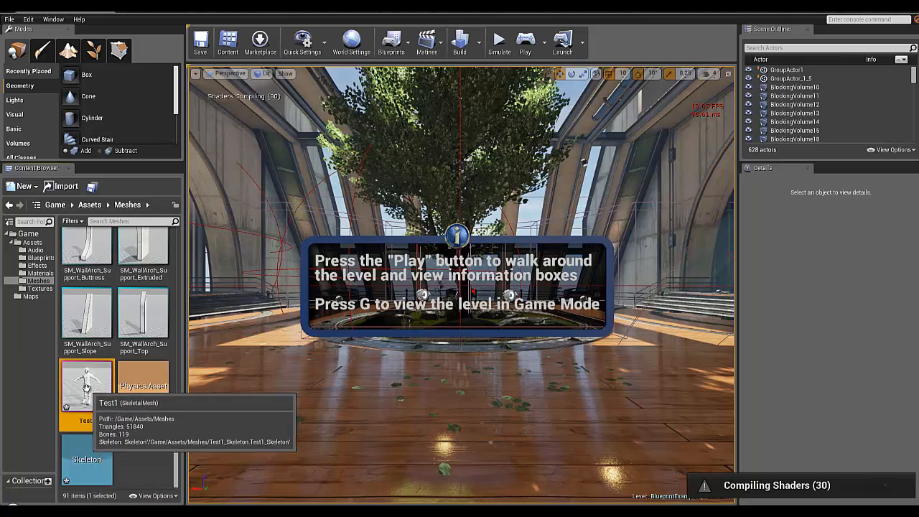
{"action": "double_click", "coordinate": [86, 386]}
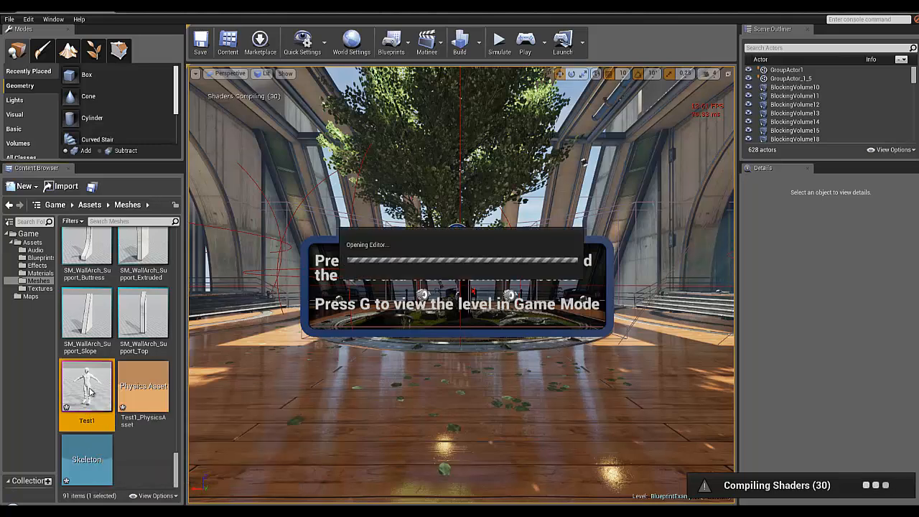
{"action": "double_click", "coordinate": [86, 388]}
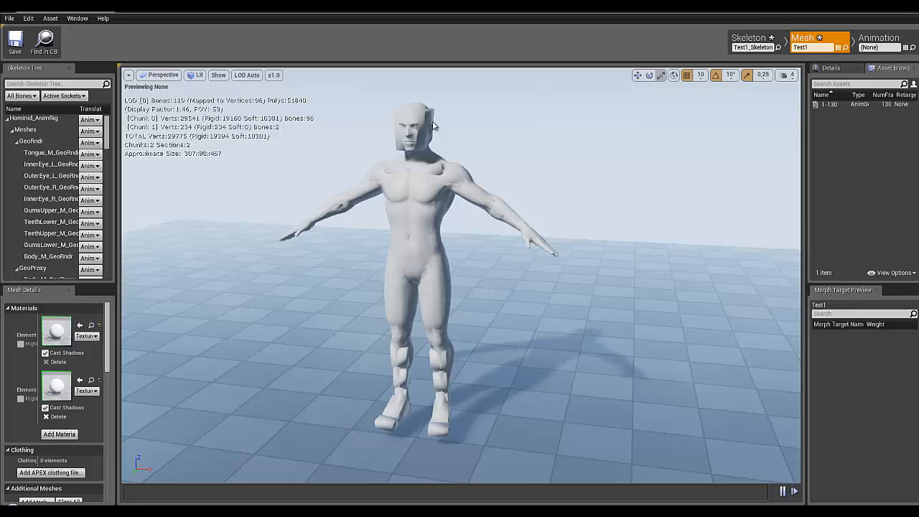
{"action": "mouse_move", "coordinate": [414, 118]}
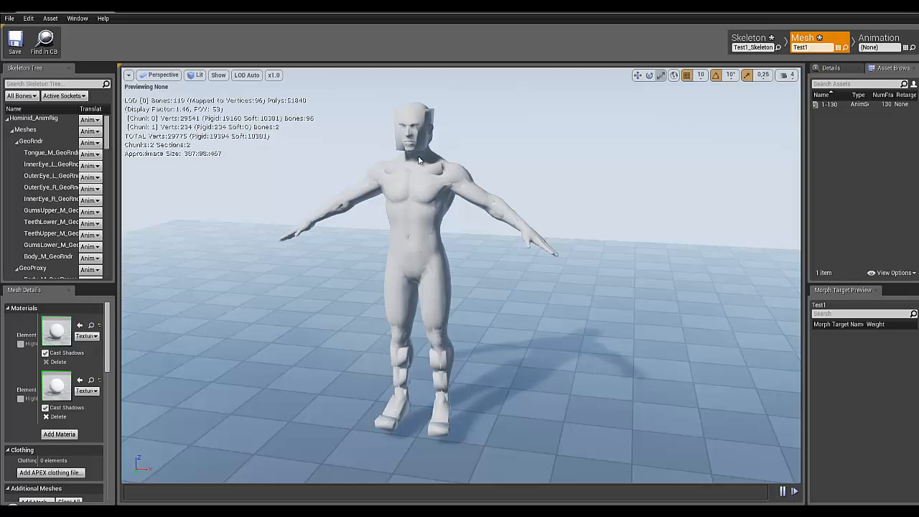
{"action": "mouse_move", "coordinate": [420, 161]}
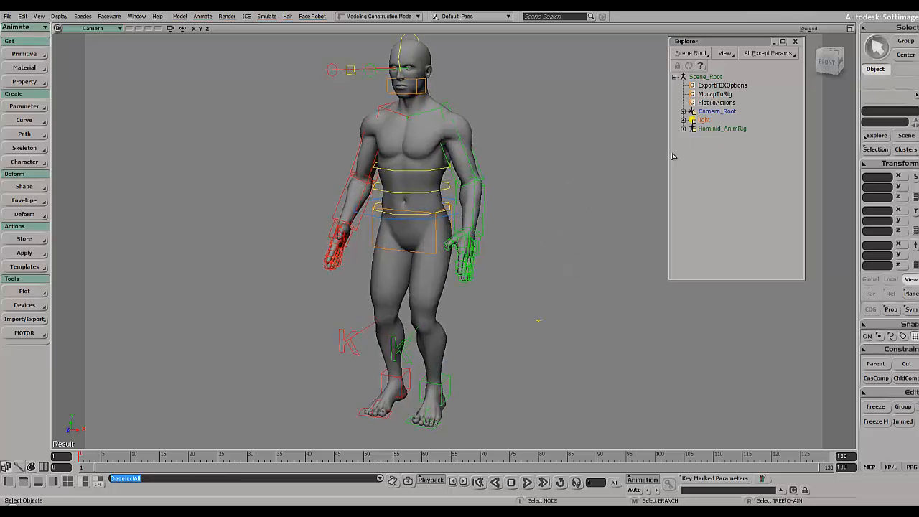
Step: Expand Humnoid_AnimRig and its Meshes group in the Explorer and enable the GeoProxy display on the character
{"action": "left_click", "coordinate": [684, 129]}
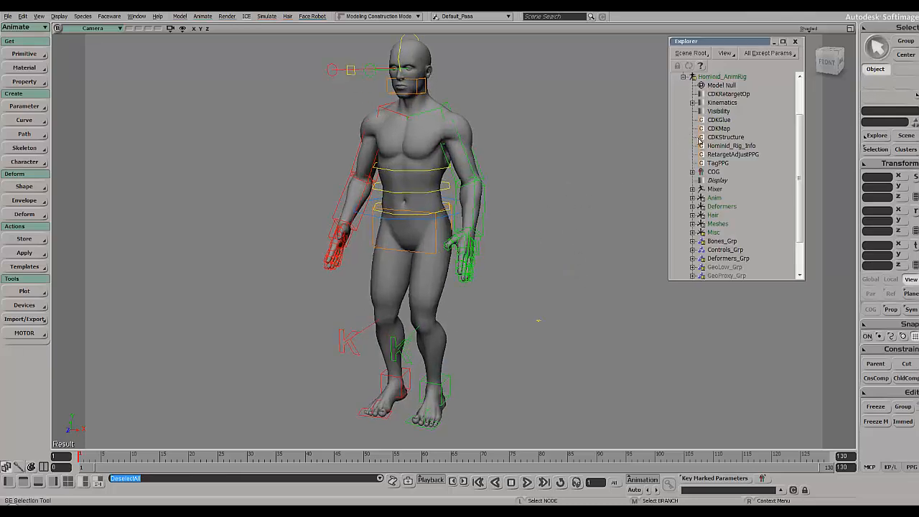
{"action": "scroll", "scroll_direction": "down", "scroll_amount": 3}
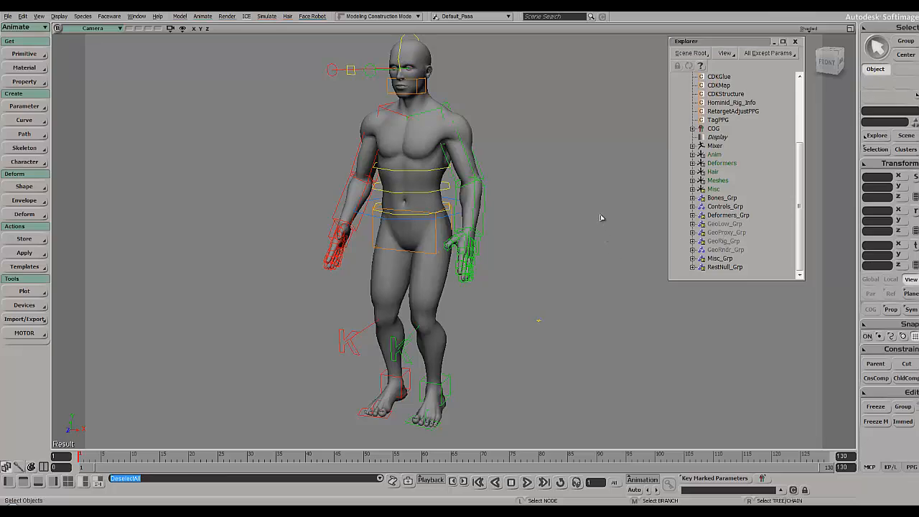
{"action": "mouse_move", "coordinate": [600, 247]}
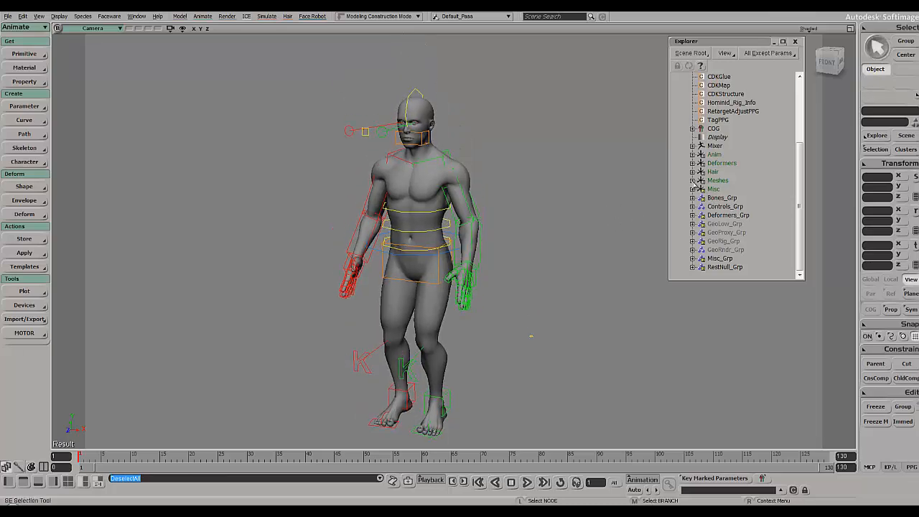
{"action": "left_click", "coordinate": [693, 181]}
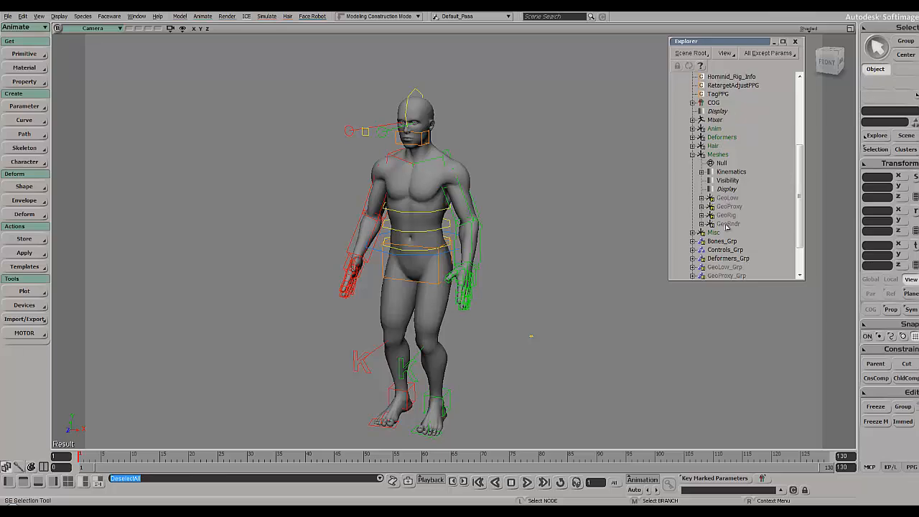
{"action": "left_click", "coordinate": [727, 241]}
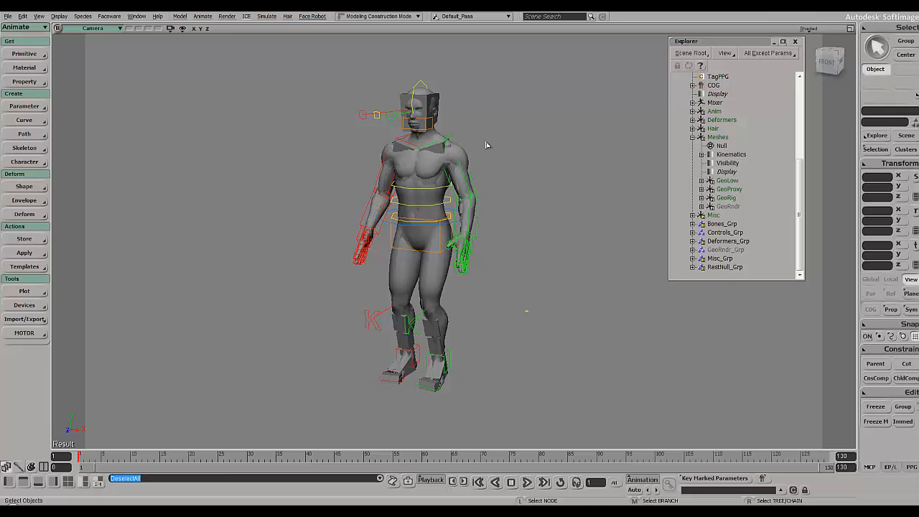
{"action": "mouse_move", "coordinate": [514, 169]}
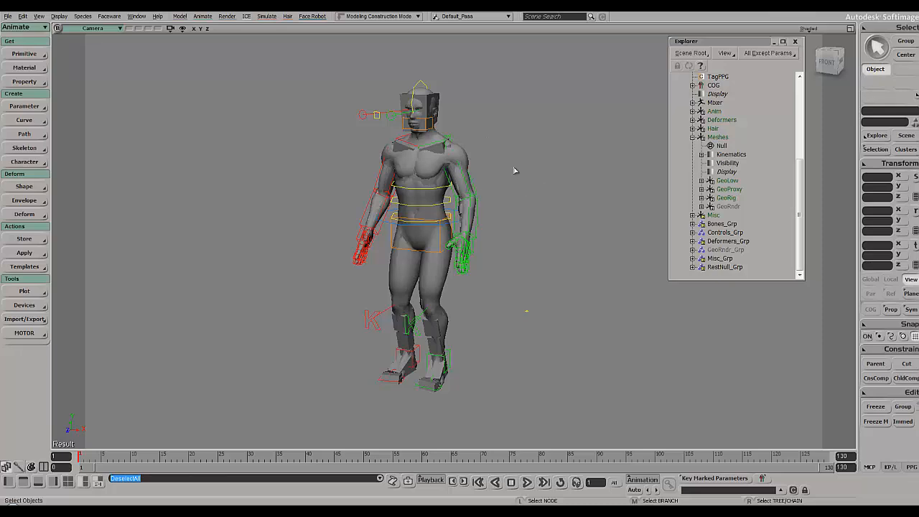
{"action": "mouse_move", "coordinate": [430, 106]}
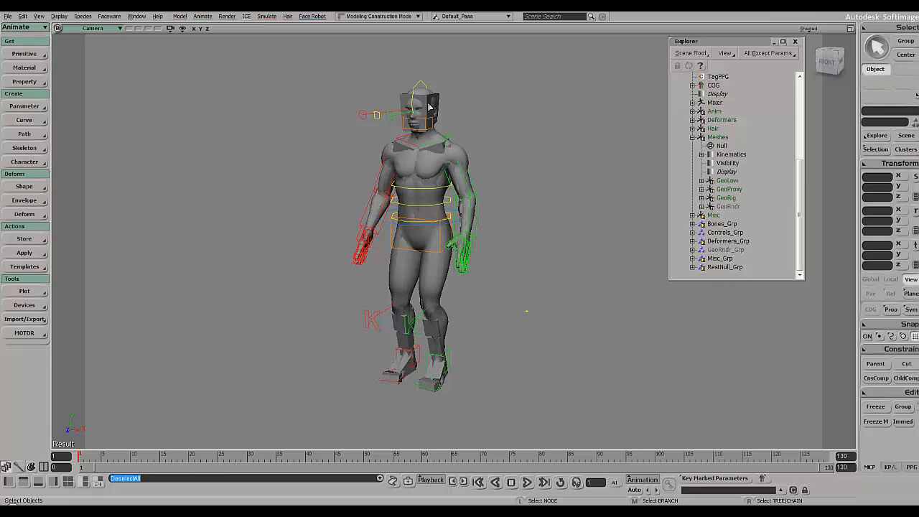
{"action": "left_click", "coordinate": [420, 215]}
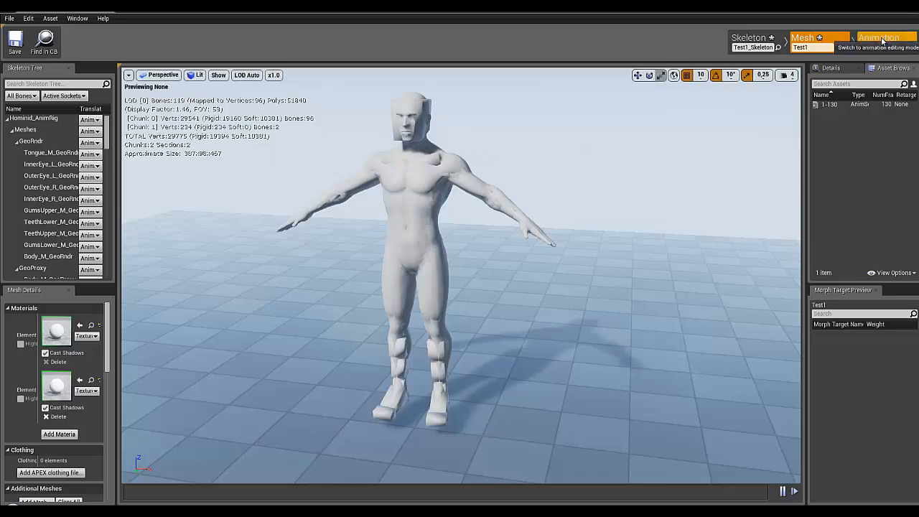
Step: Switch Persona to Animation mode and play the 1-130 AnimSequence on the Test1 character
{"action": "left_click", "coordinate": [879, 37]}
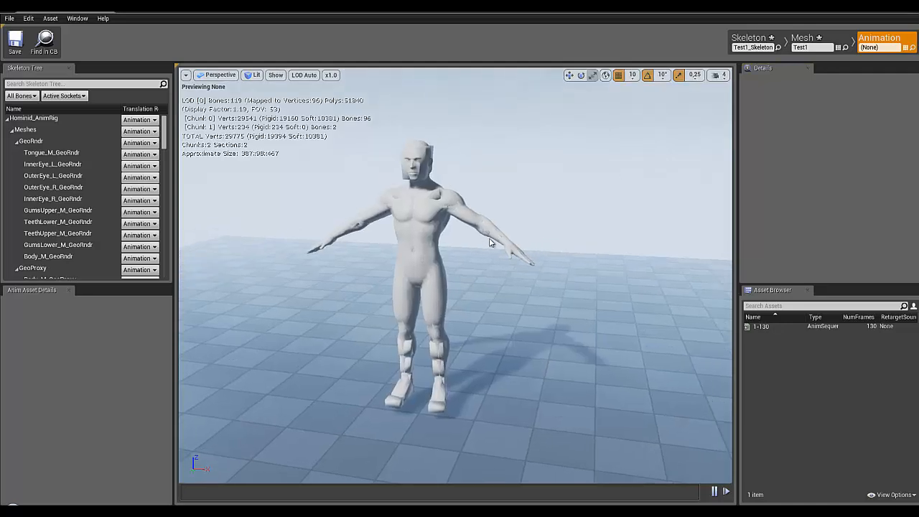
{"action": "mouse_move", "coordinate": [477, 310]}
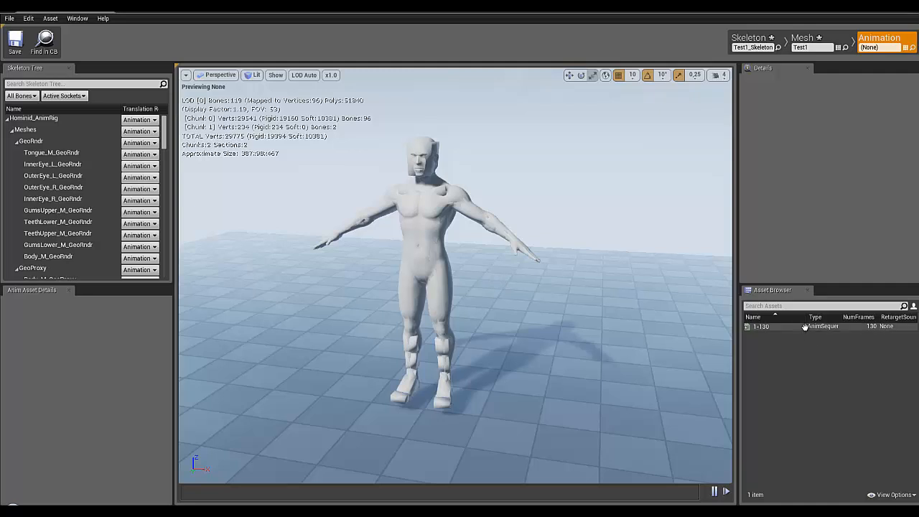
{"action": "double_click", "coordinate": [761, 326]}
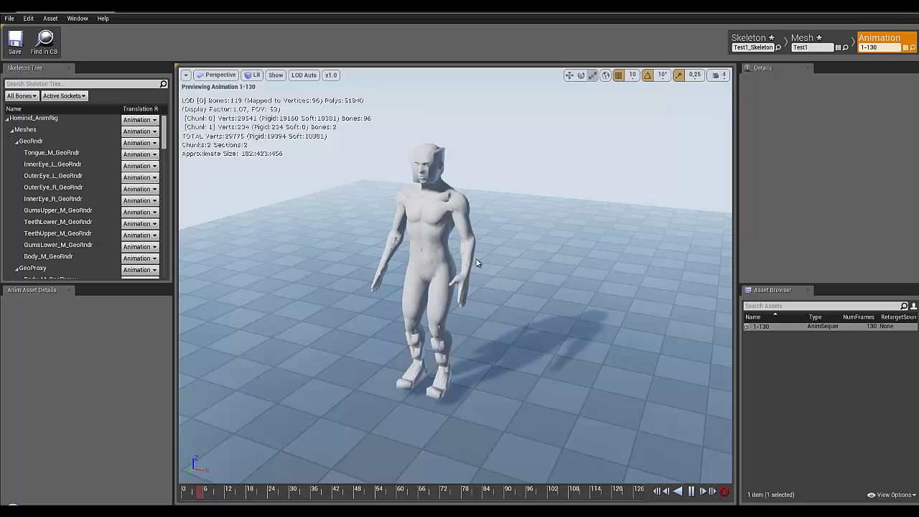
{"action": "left_click", "coordinate": [689, 491]}
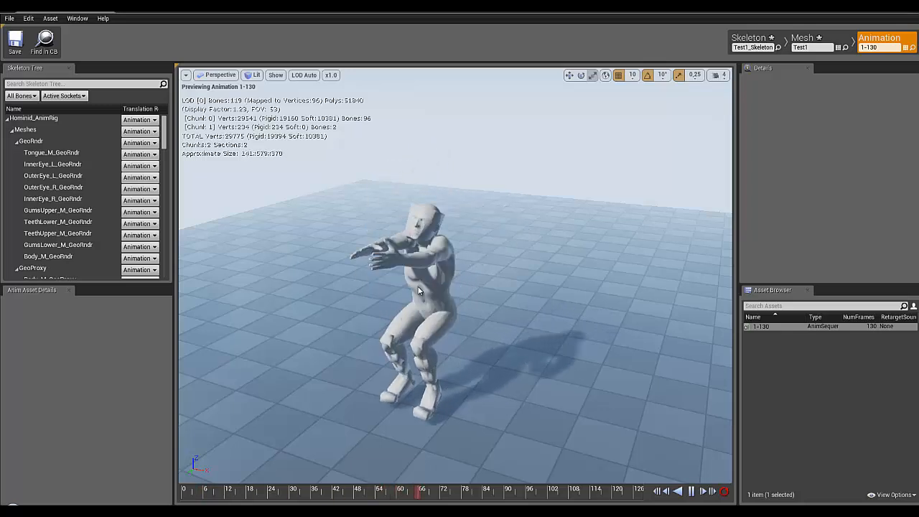